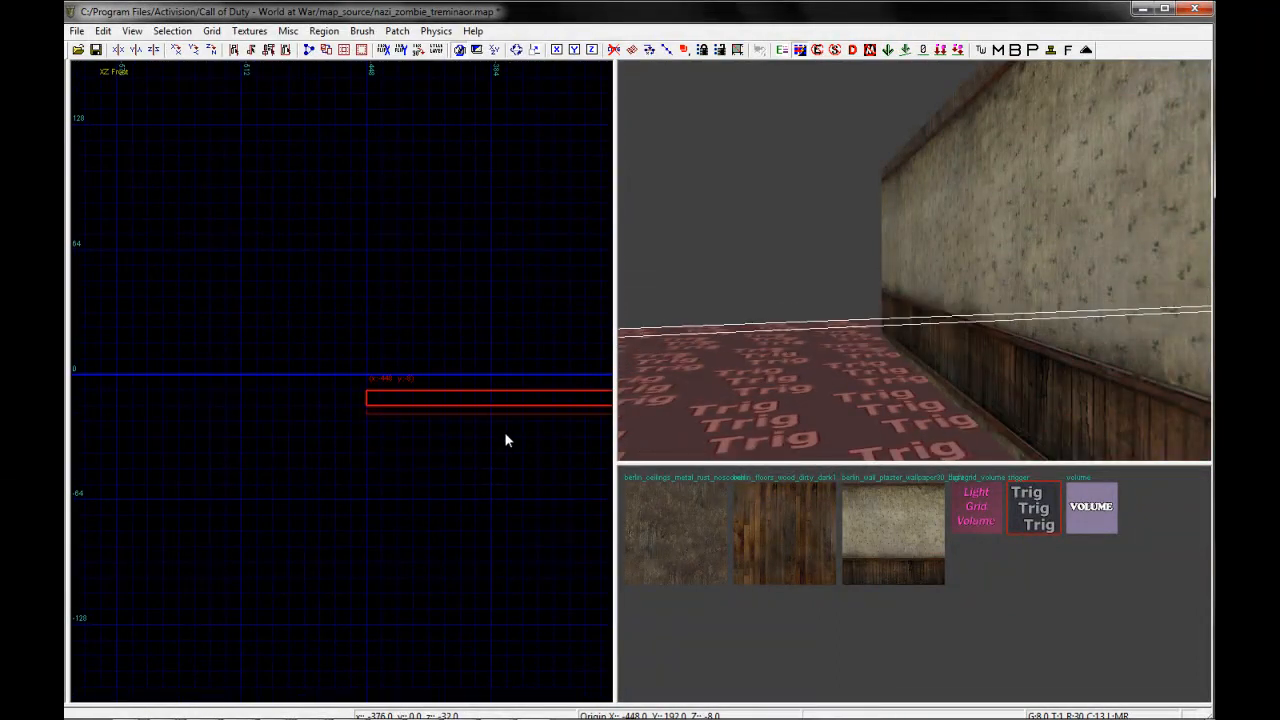
Limit the texture browser to a single usage category through the Textures > Usage menu
left_click(249, 30)
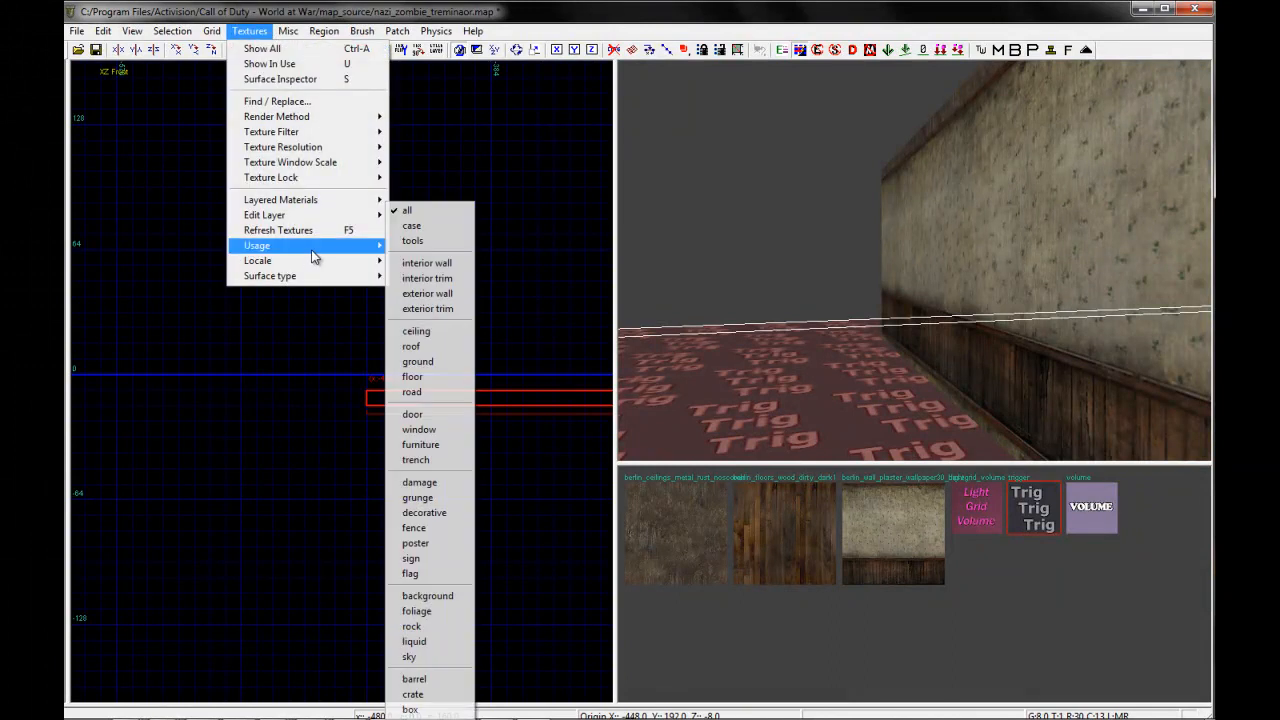
left_click(417, 361)
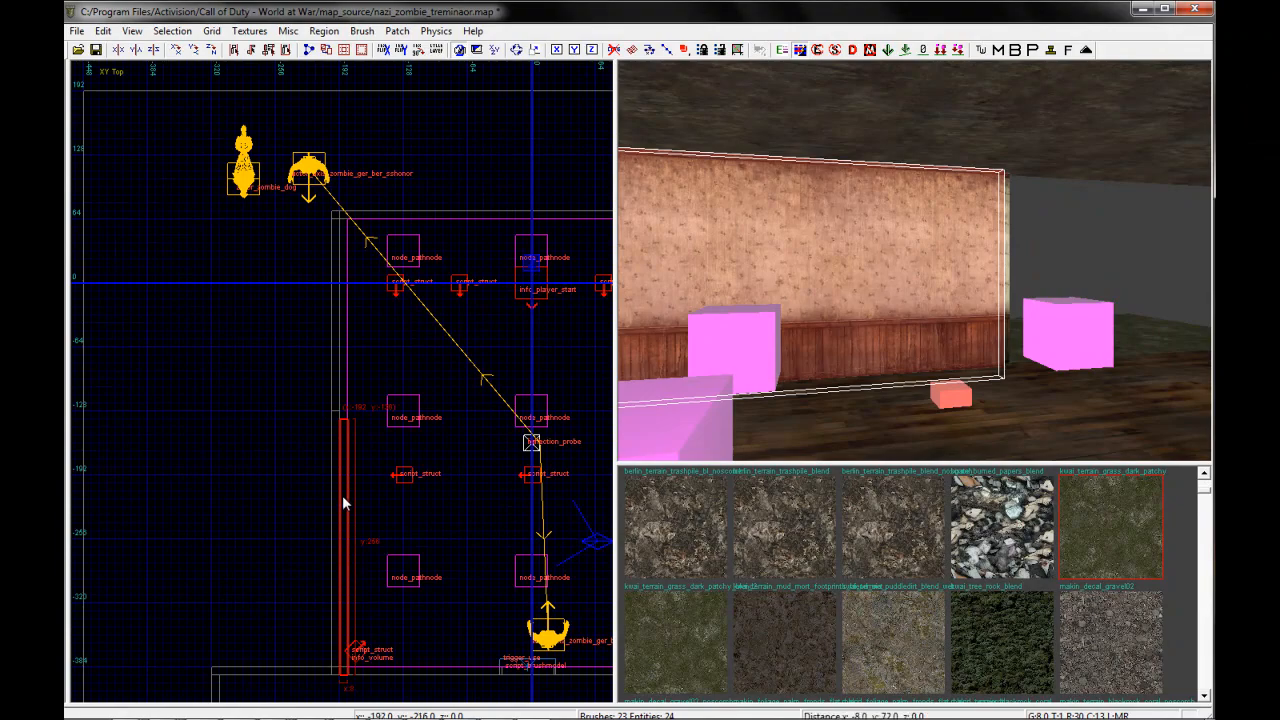
mouse_move(350, 437)
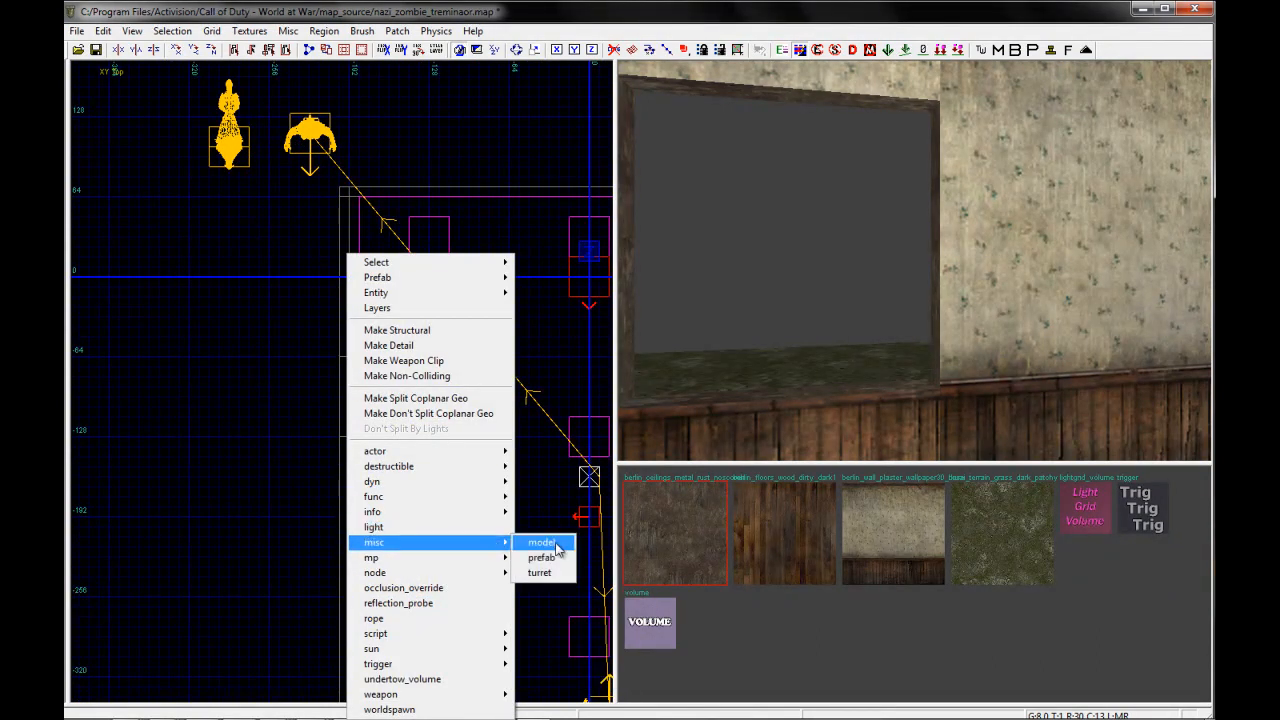
Browse to _prefabs/zombiemode and place the window_med.map prefab in the top view
left_click(541, 542)
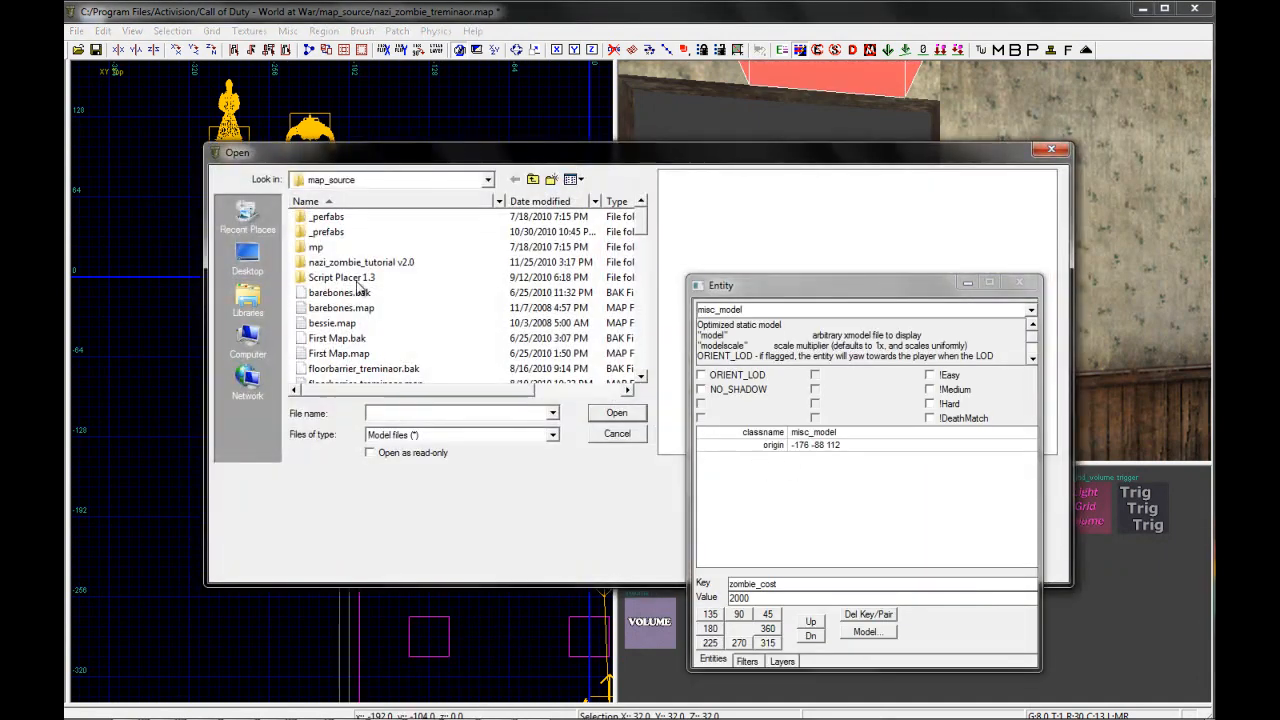
left_click(340, 292)
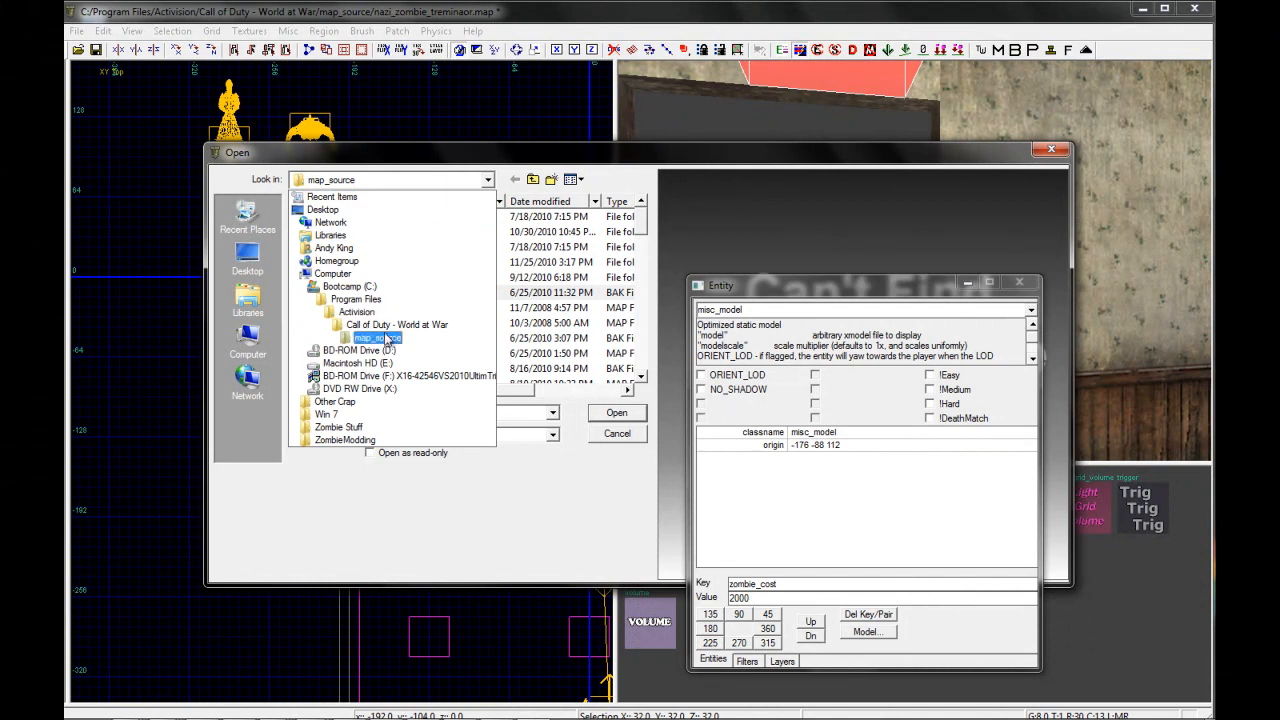
left_click(397, 324)
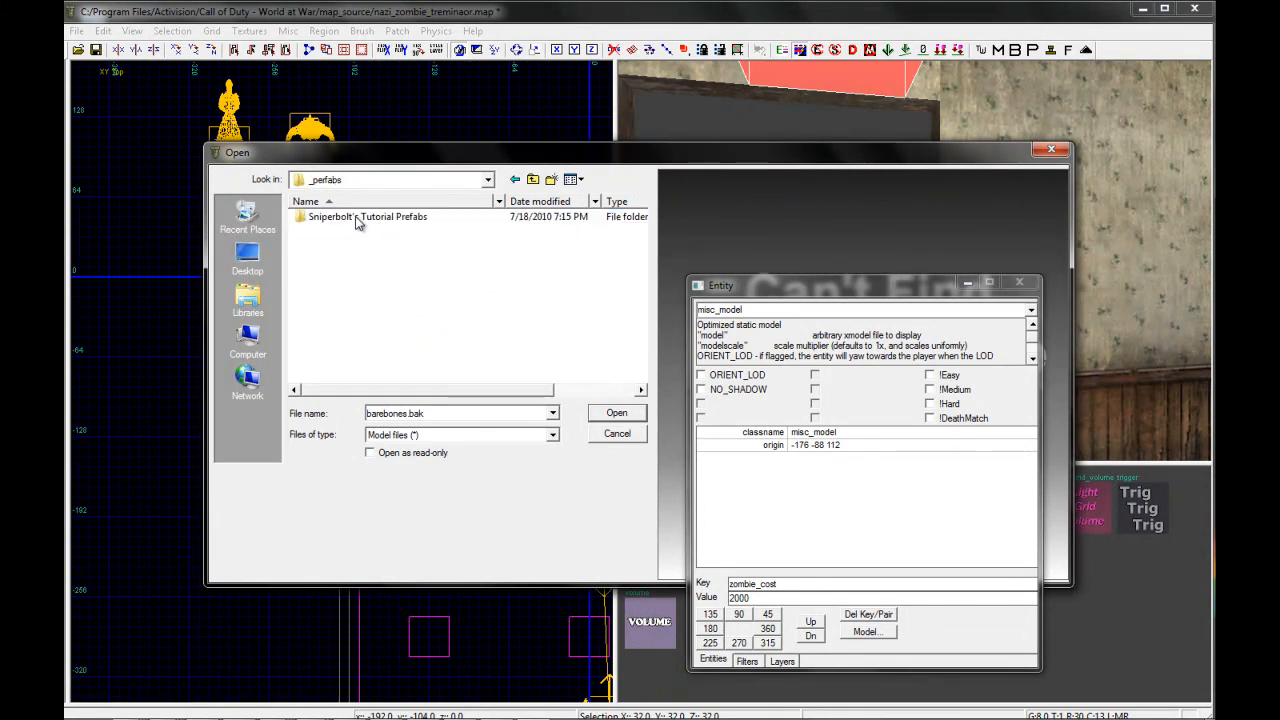
mouse_move(334, 229)
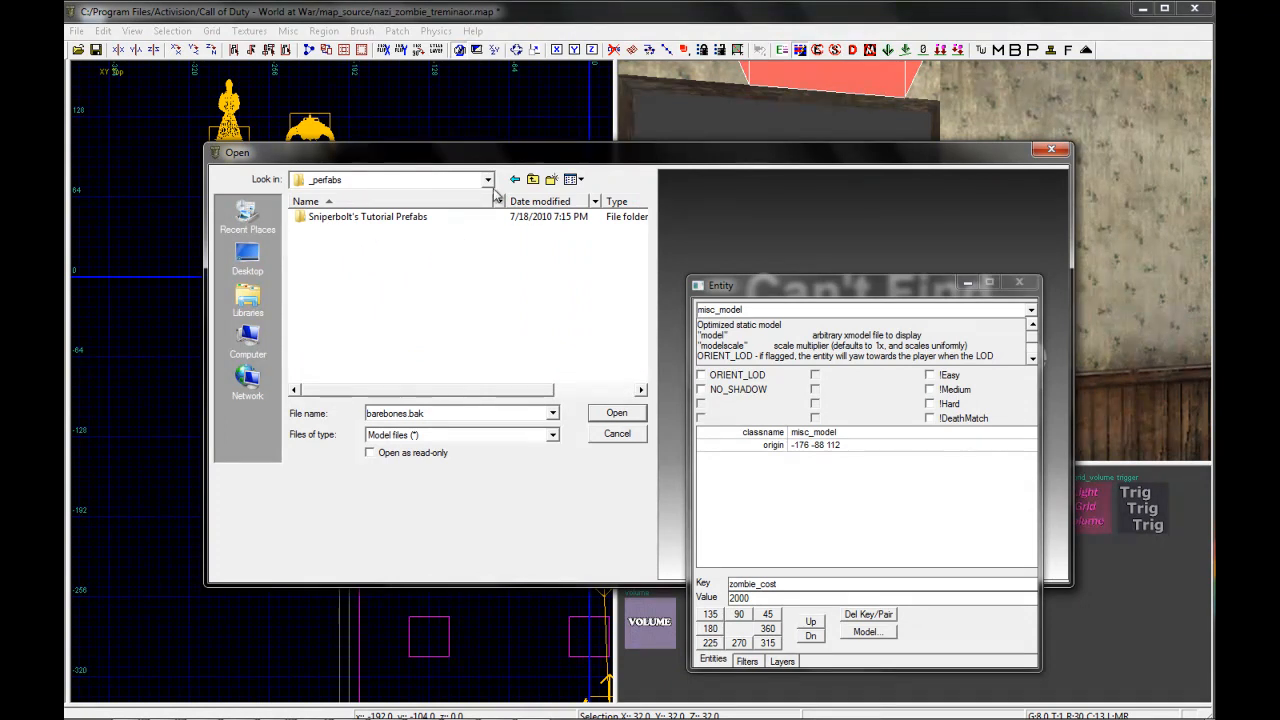
mouse_move(525, 185)
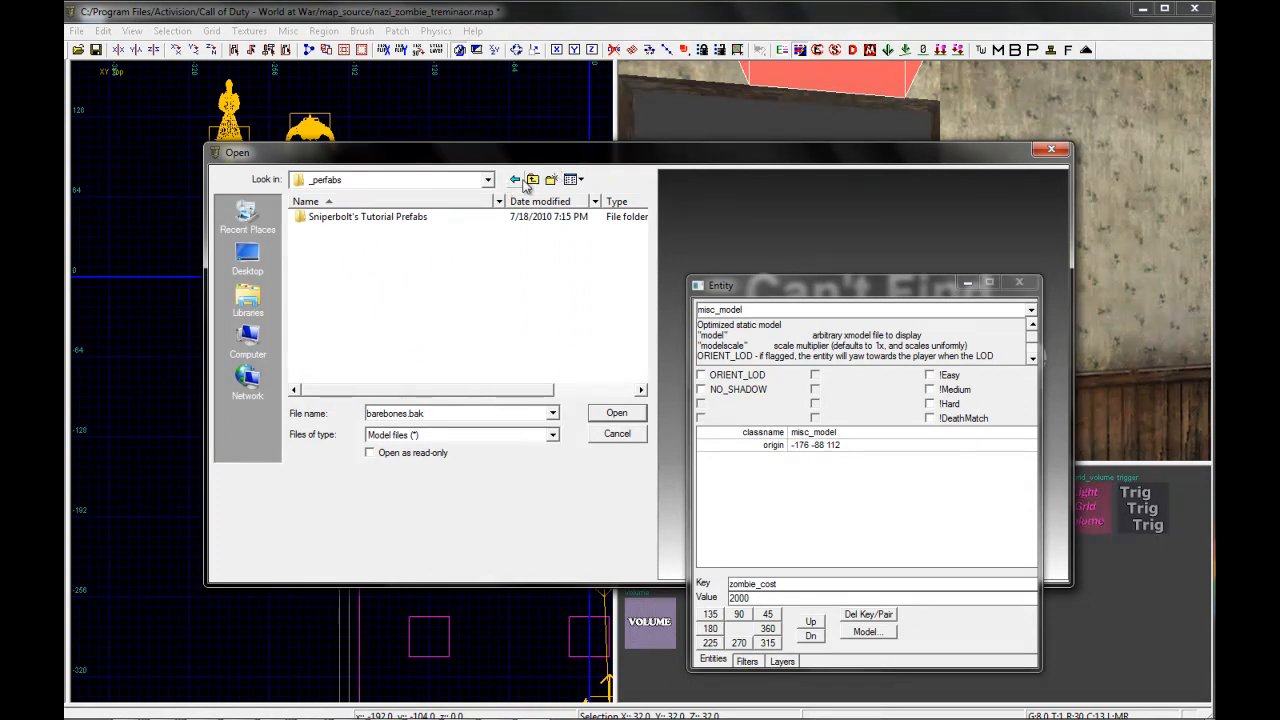
left_click(532, 179)
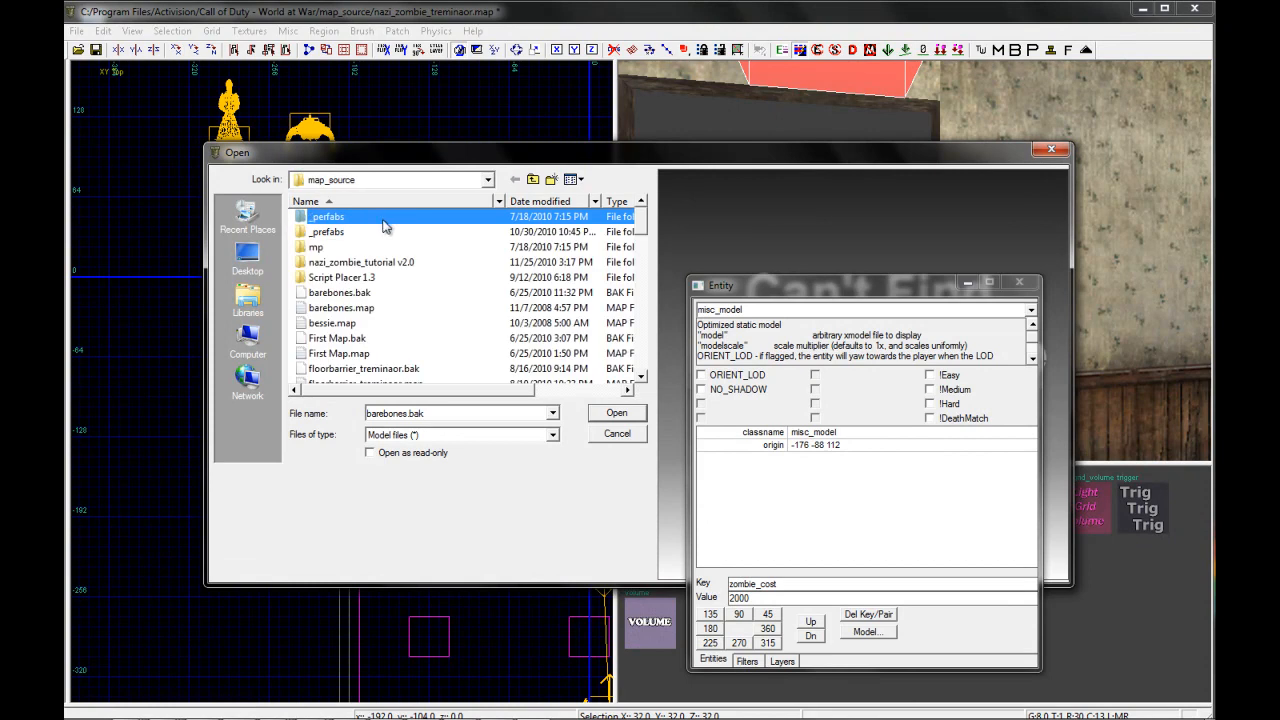
double_click(326, 231)
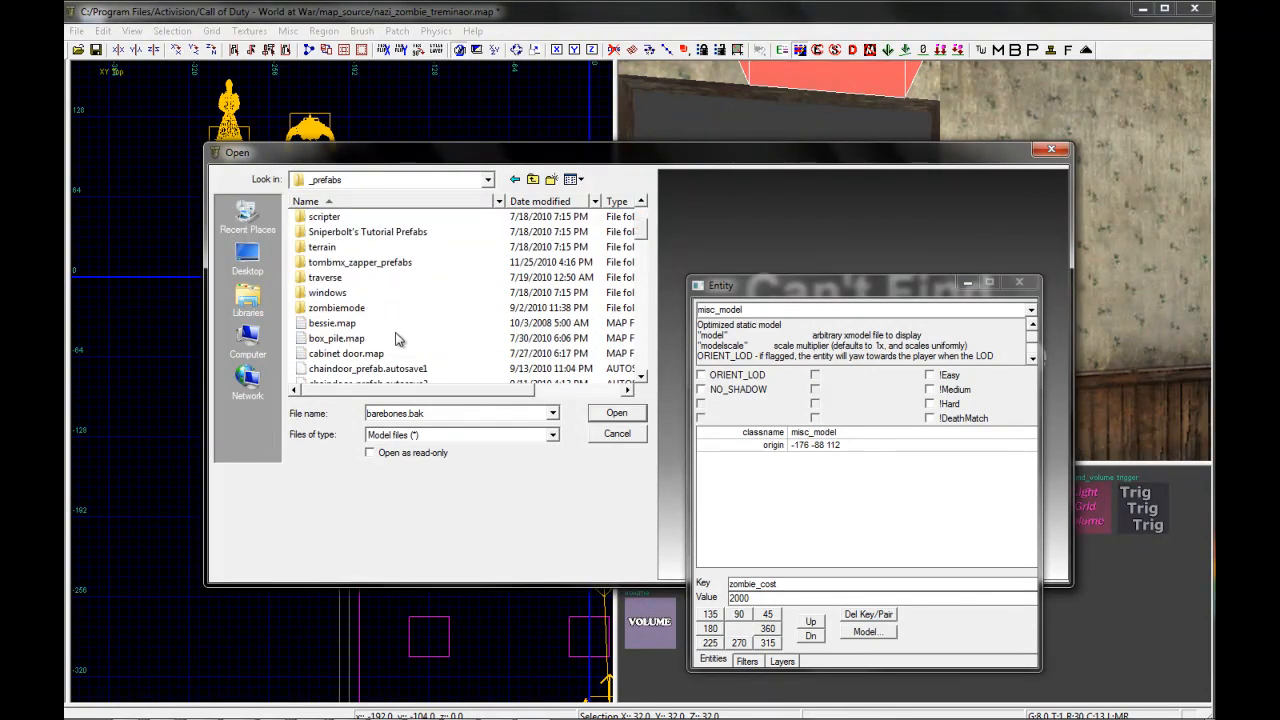
double_click(336, 307)
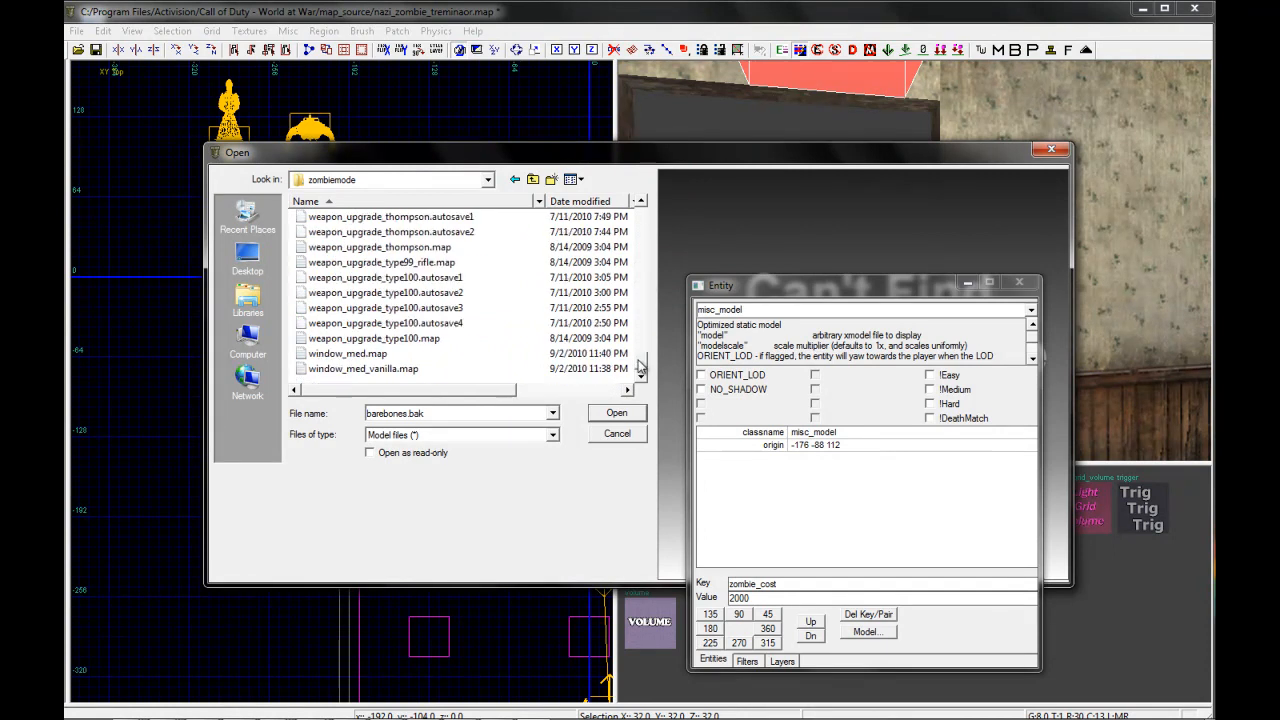
left_click(616, 412)
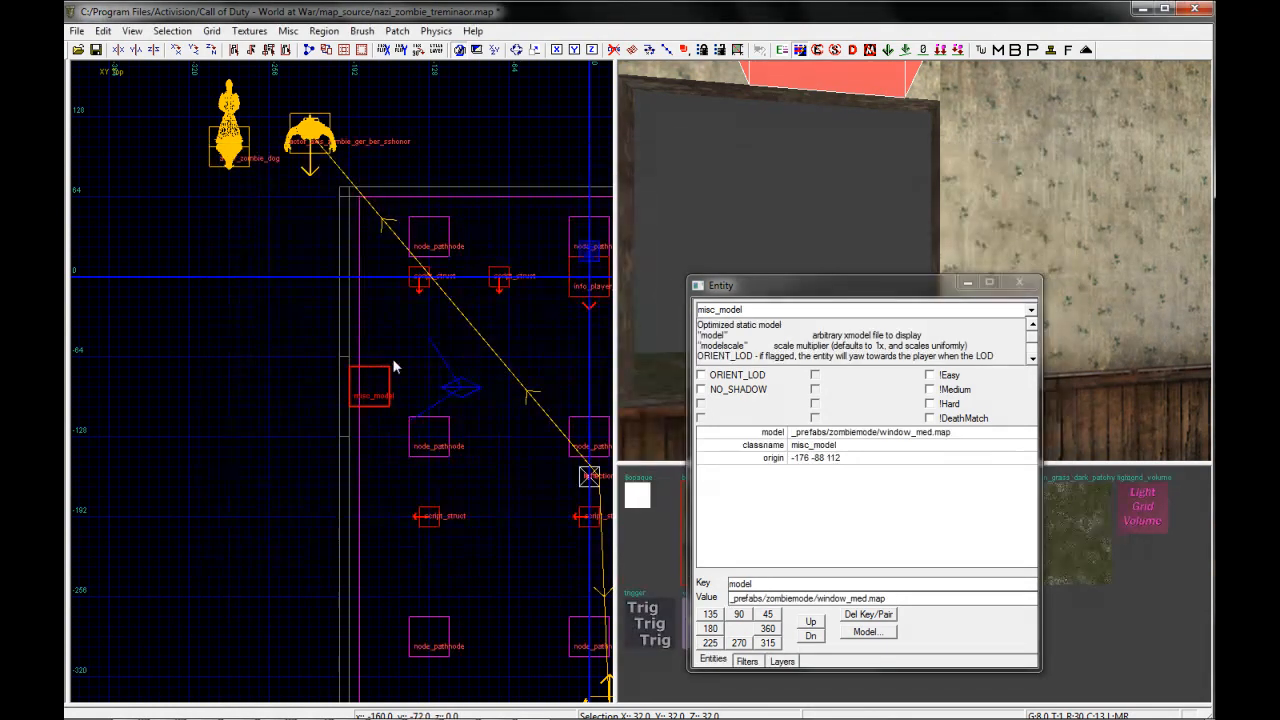
left_click(1032, 282)
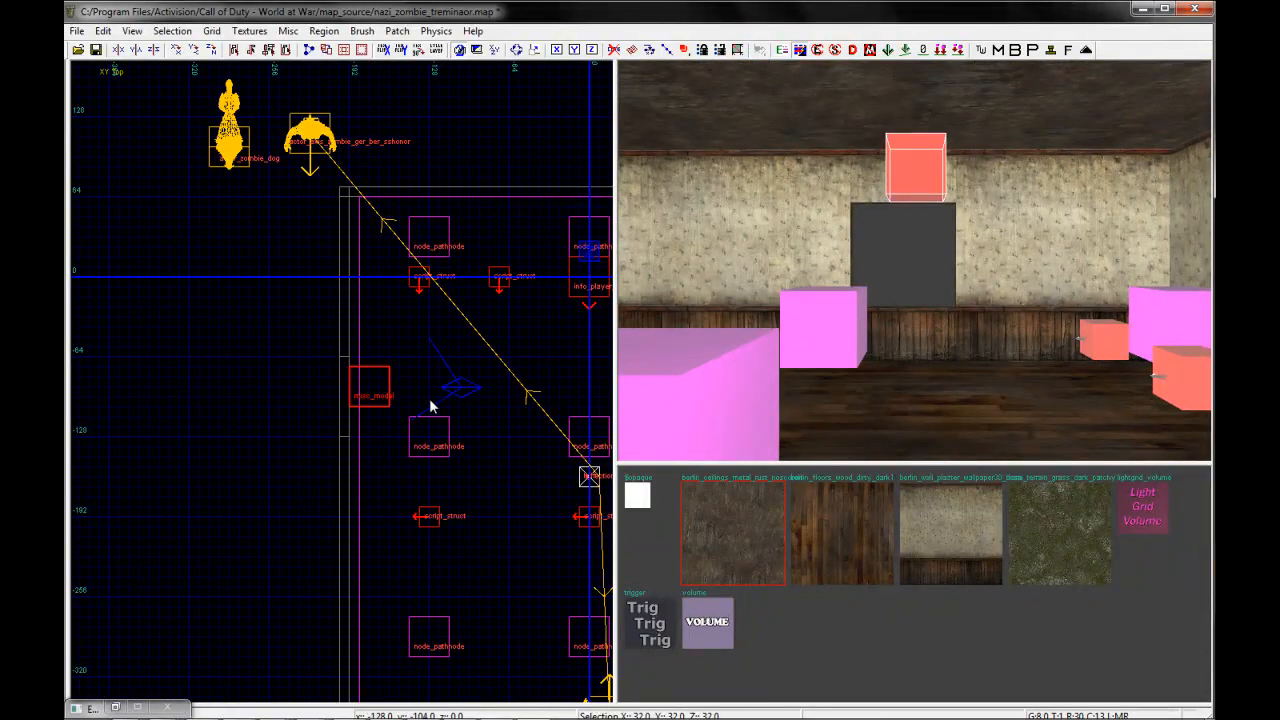
mouse_move(370, 413)
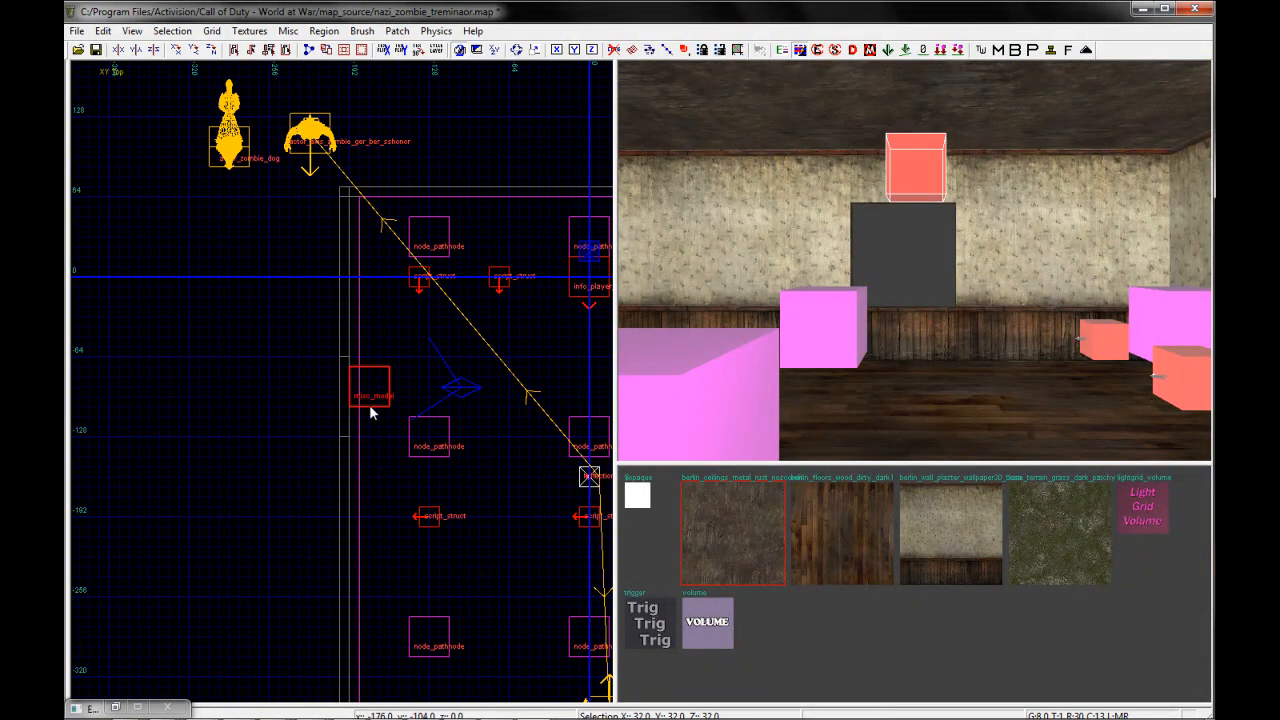
right_click(370, 413)
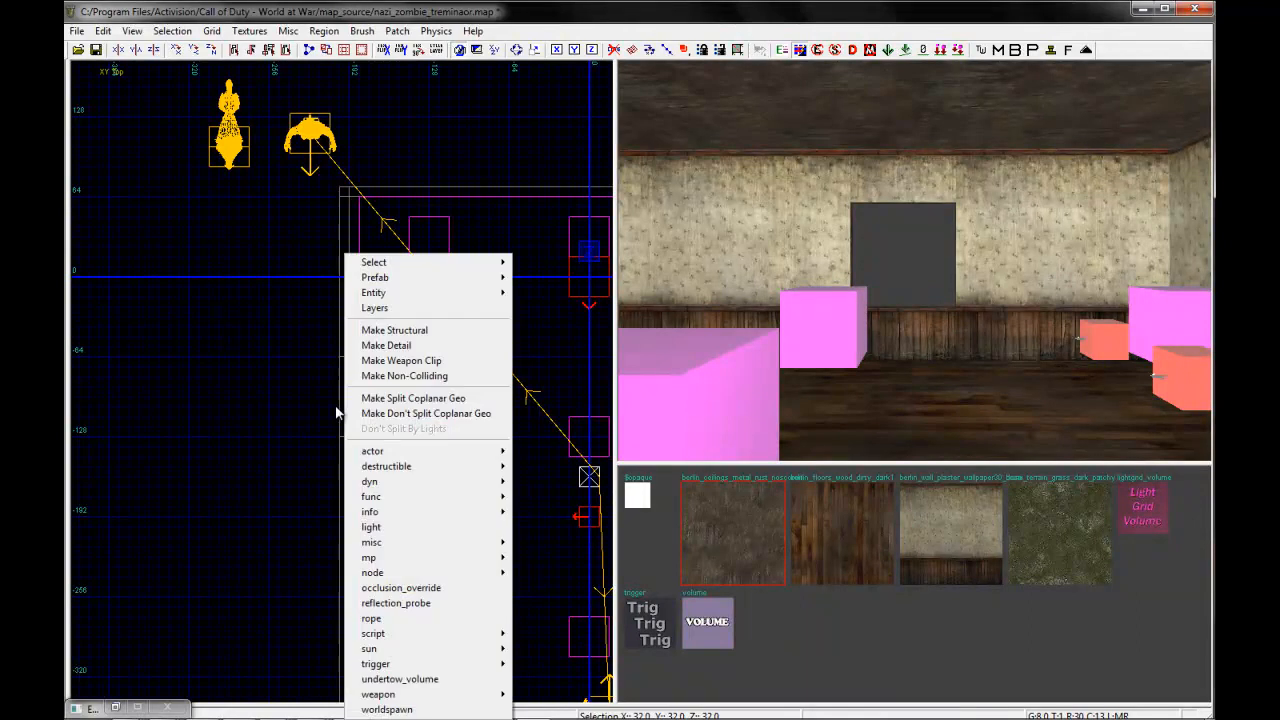
mouse_move(400, 557)
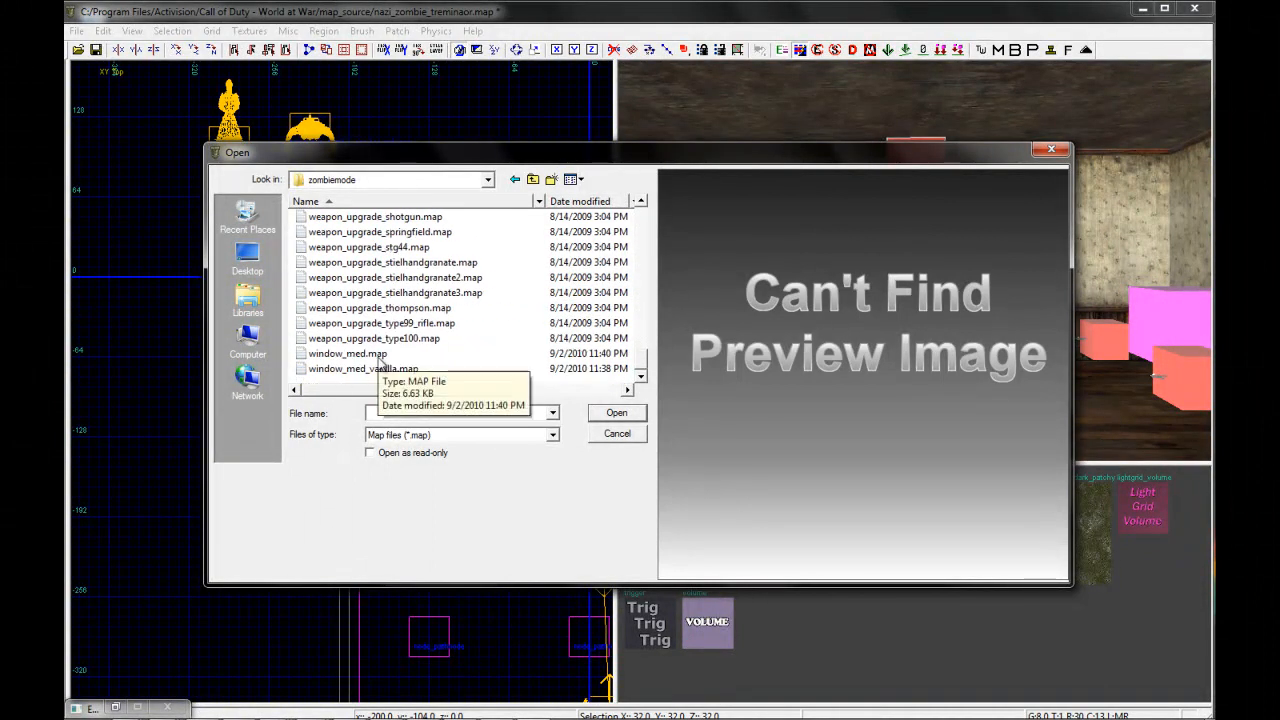
left_click(616, 412)
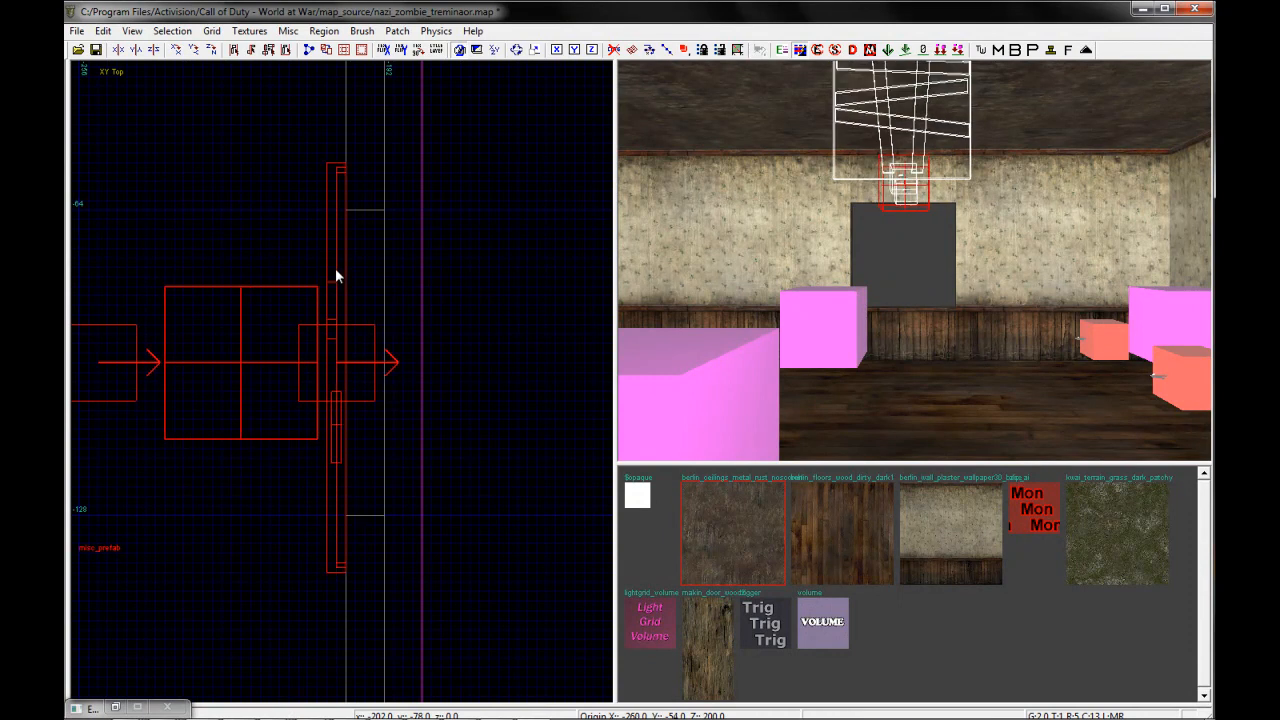
mouse_move(450, 370)
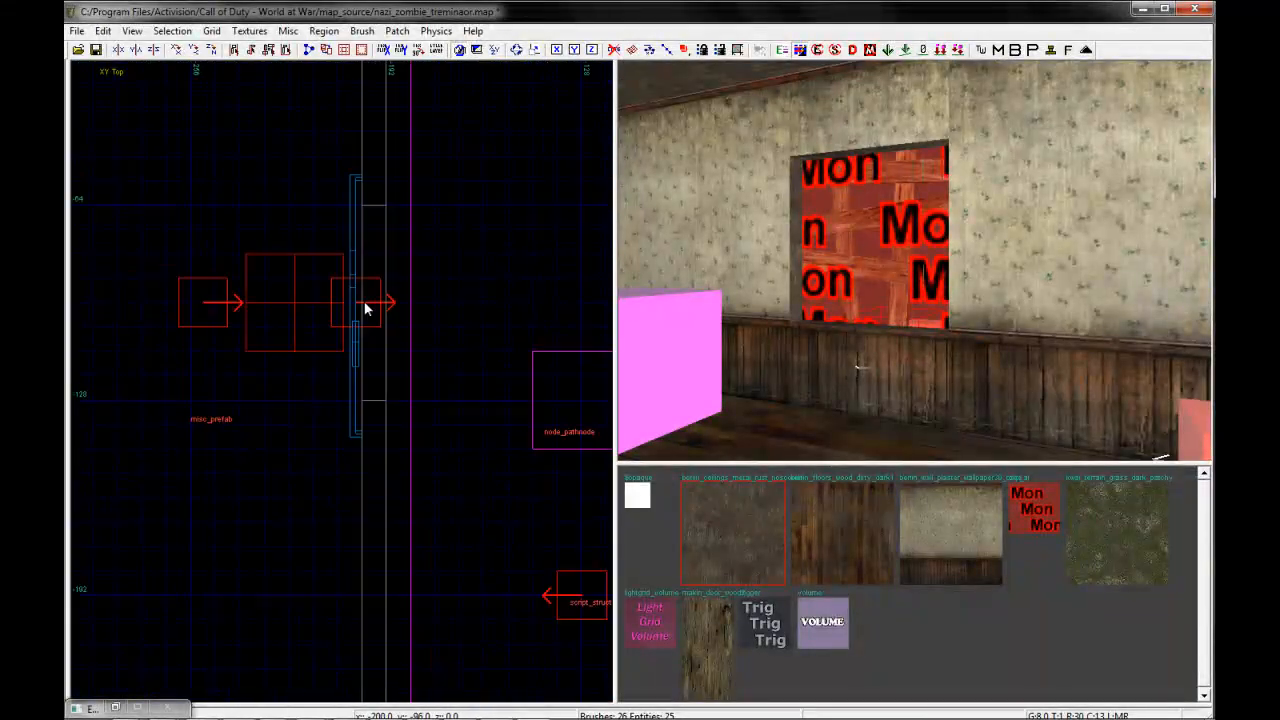
From the Sniperbolt's Tutorial Prefabs traverse folder, place wall_hop.map against the house wall
right_click(365, 308)
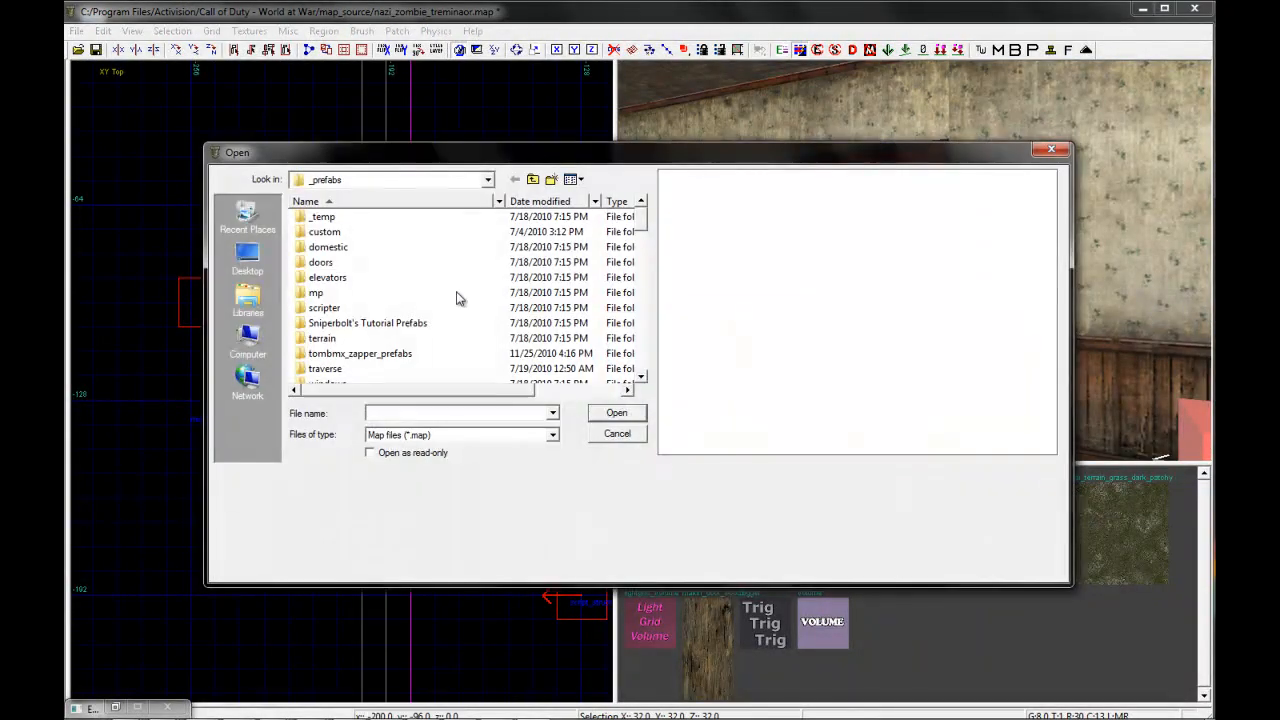
left_click(368, 277)
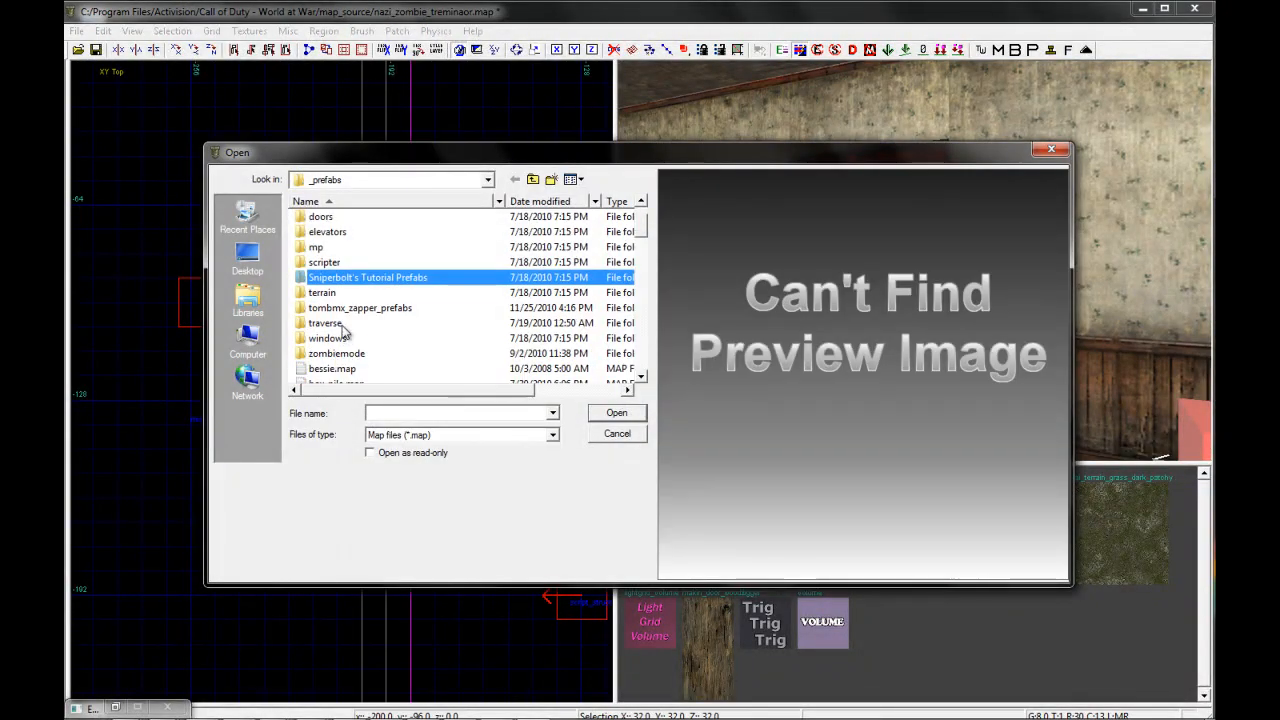
double_click(325, 322)
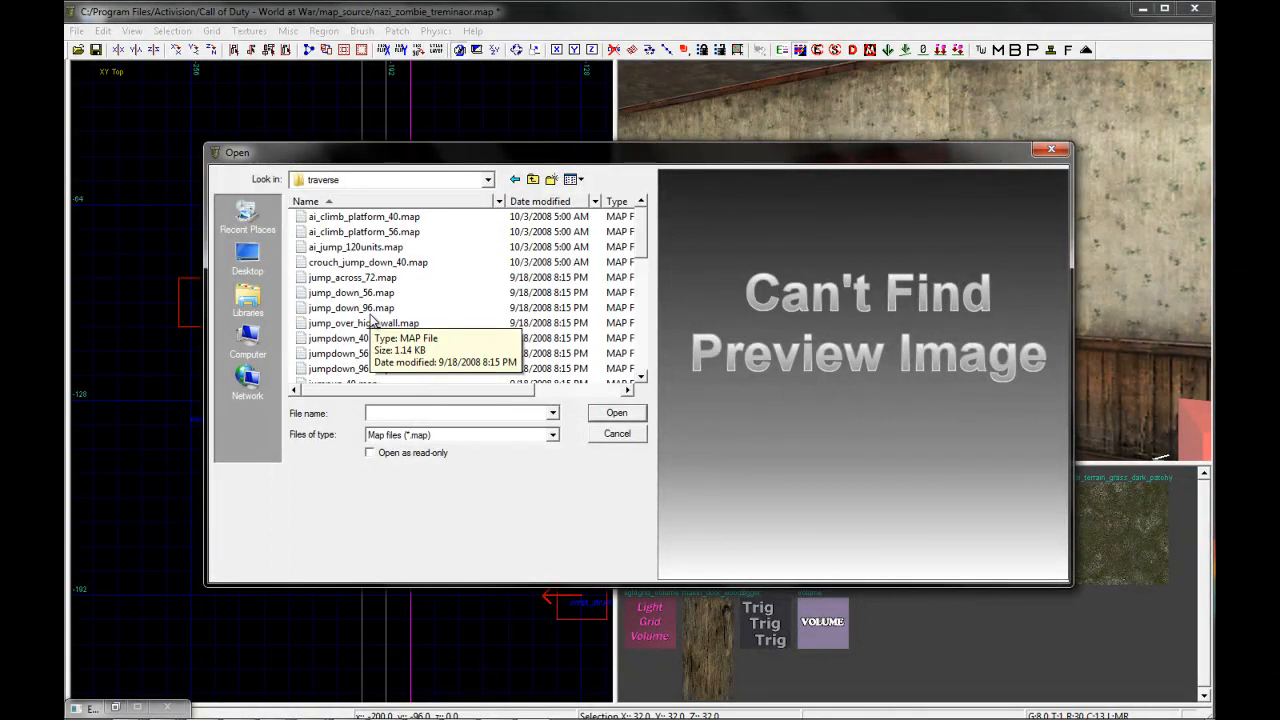
left_click(351, 307)
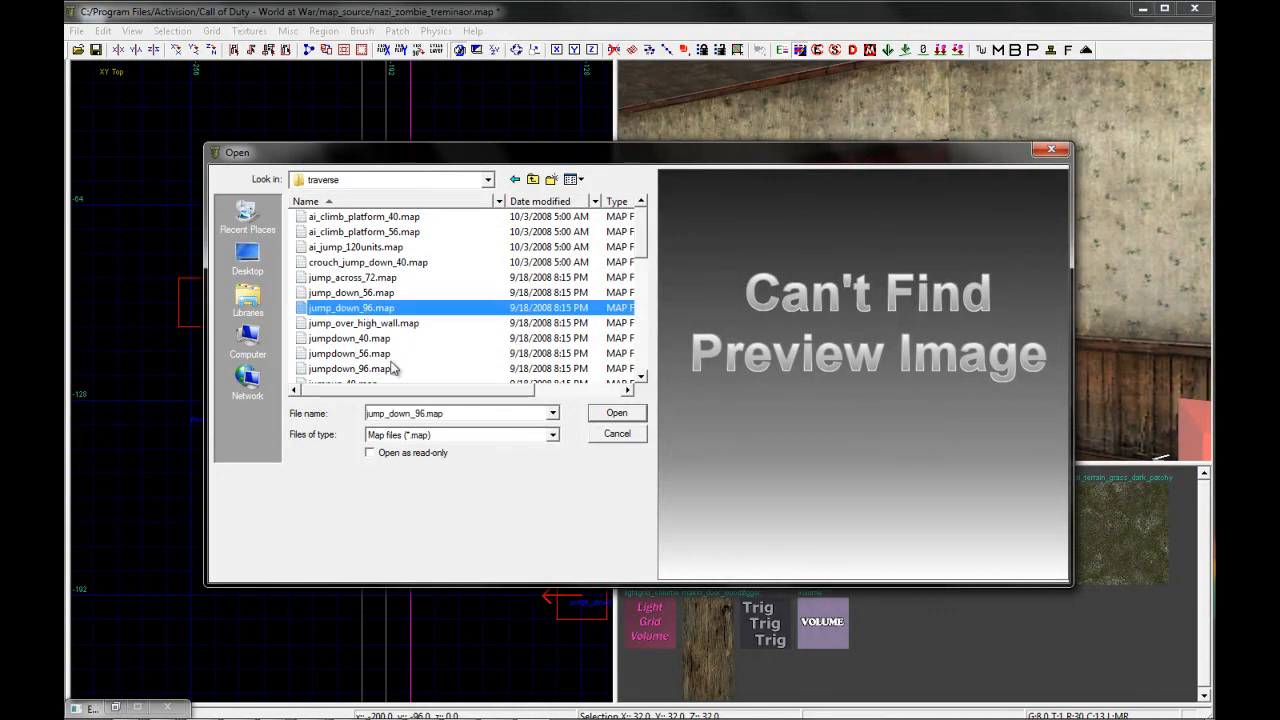
mouse_move(428, 332)
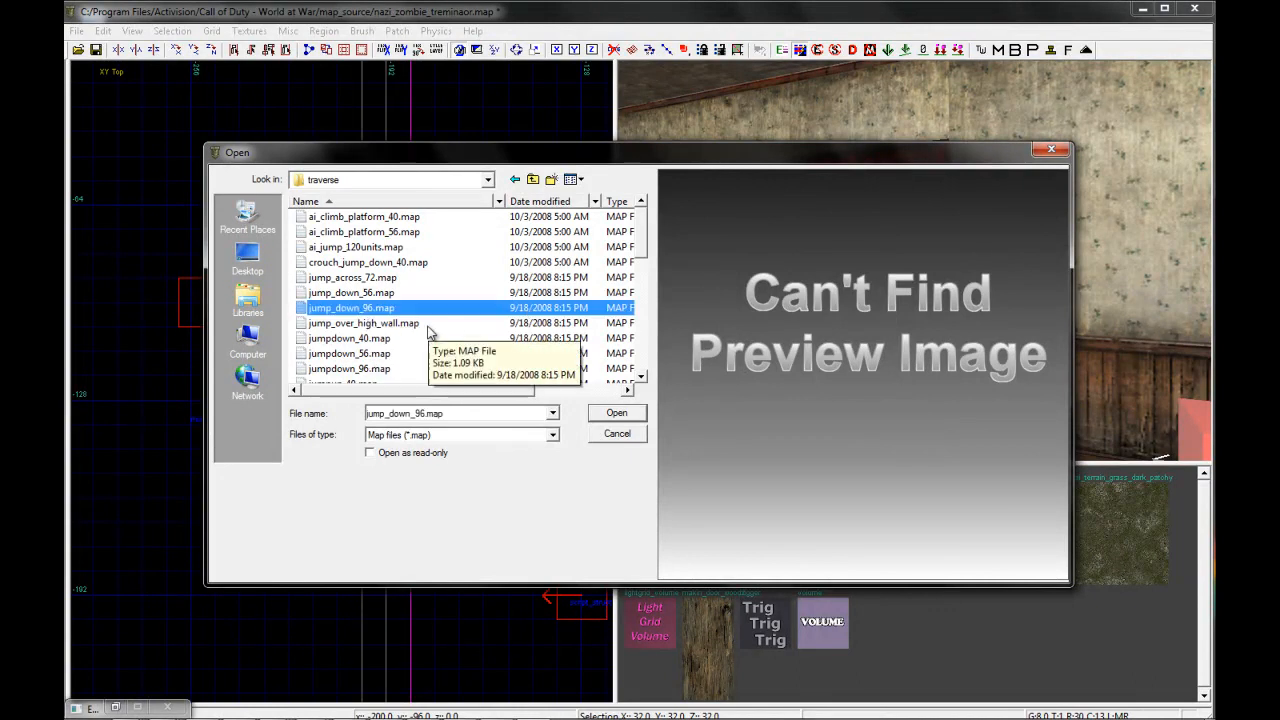
mouse_move(393, 322)
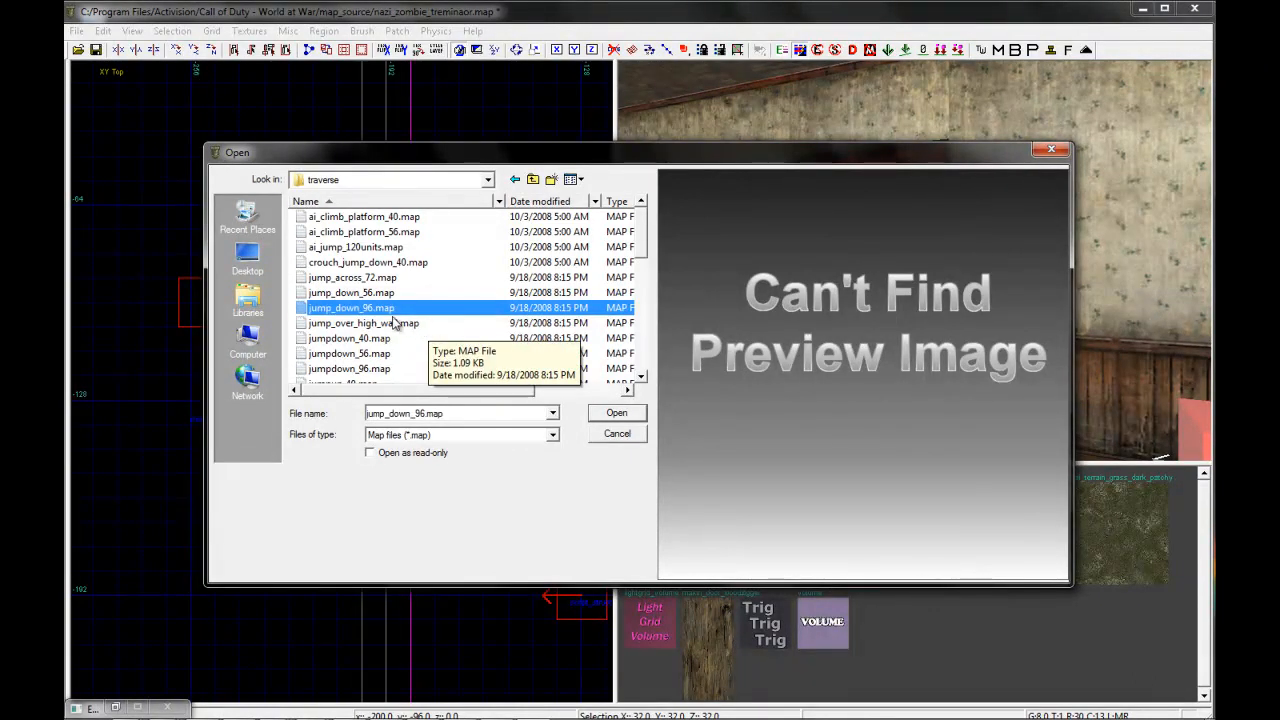
left_click(363, 323)
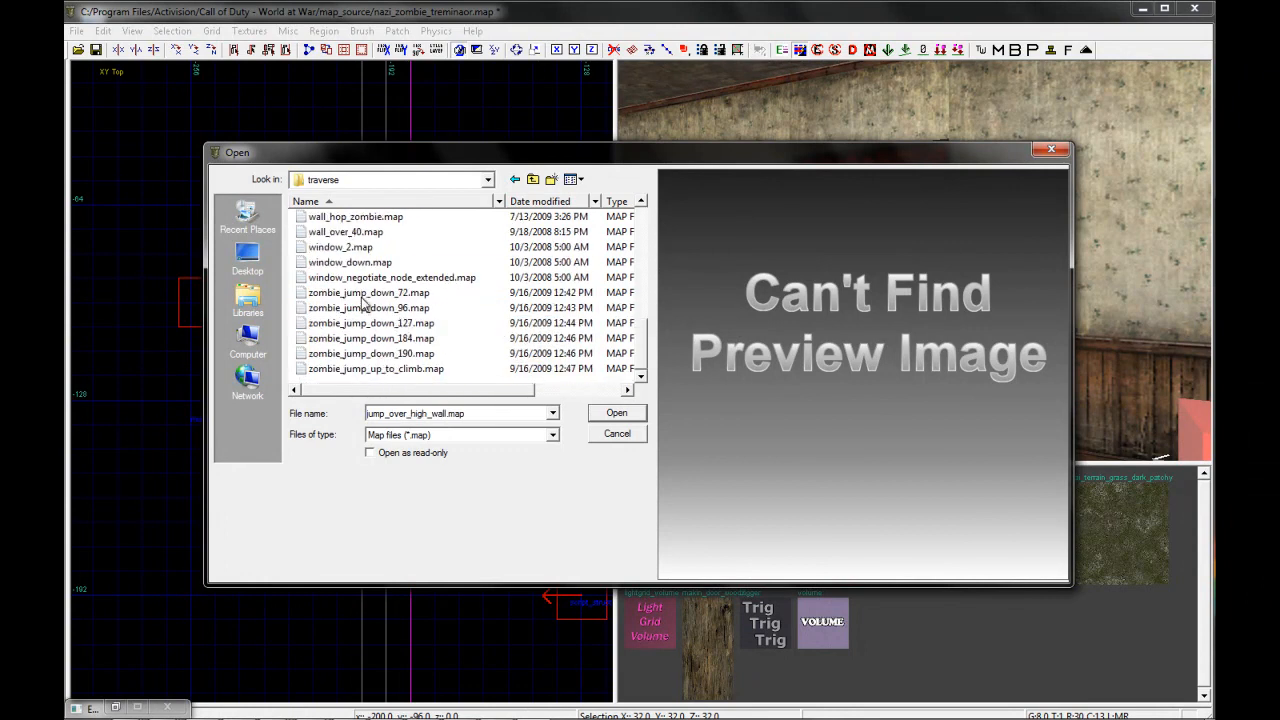
mouse_move(453, 345)
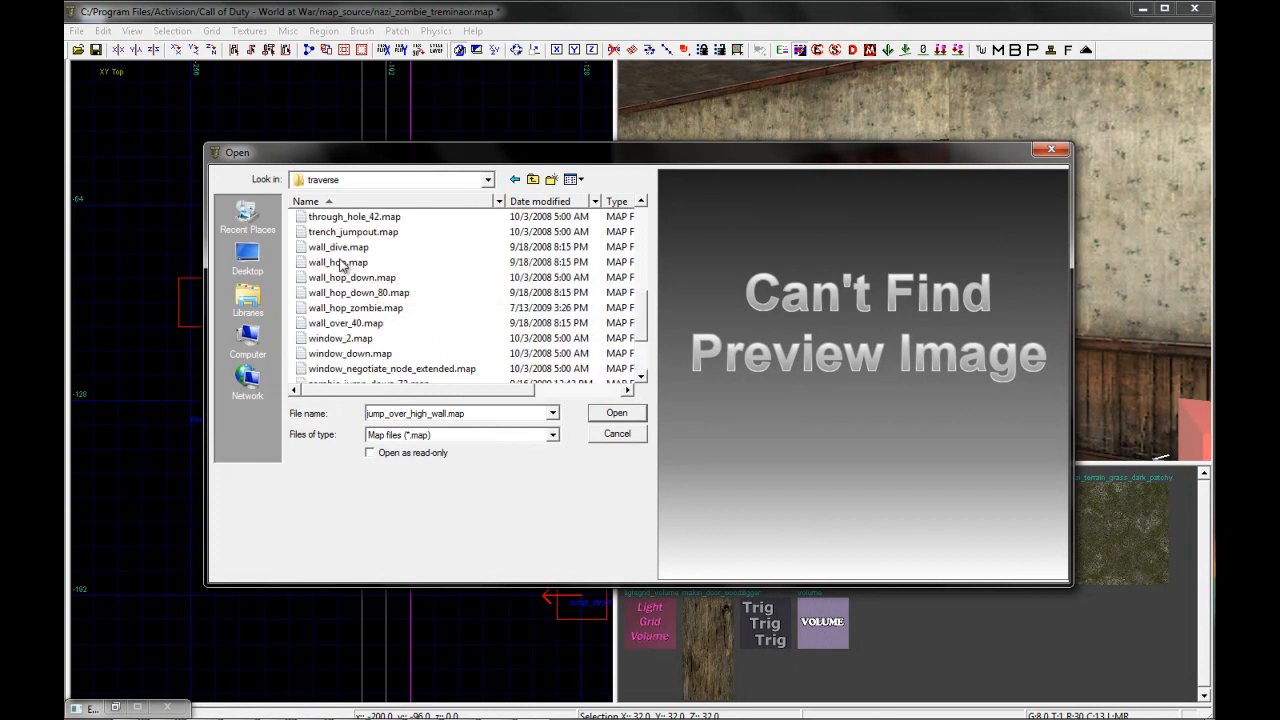
left_click(616, 412)
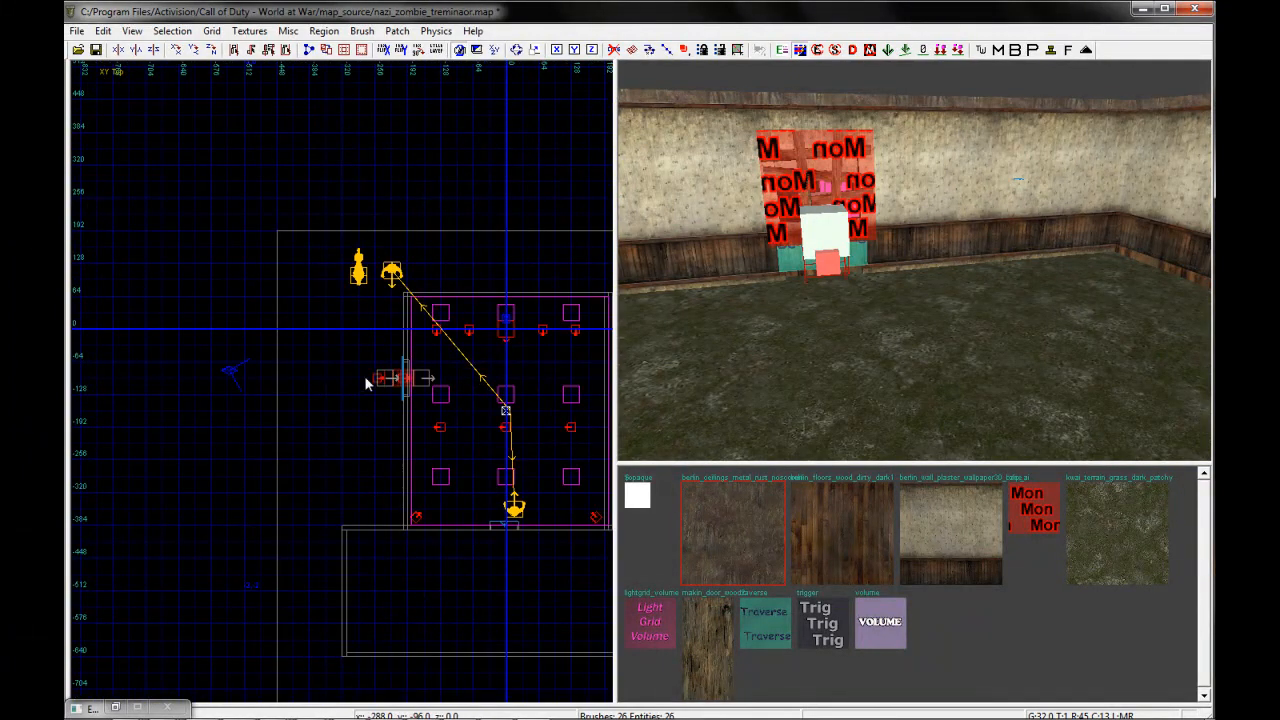
mouse_move(365, 395)
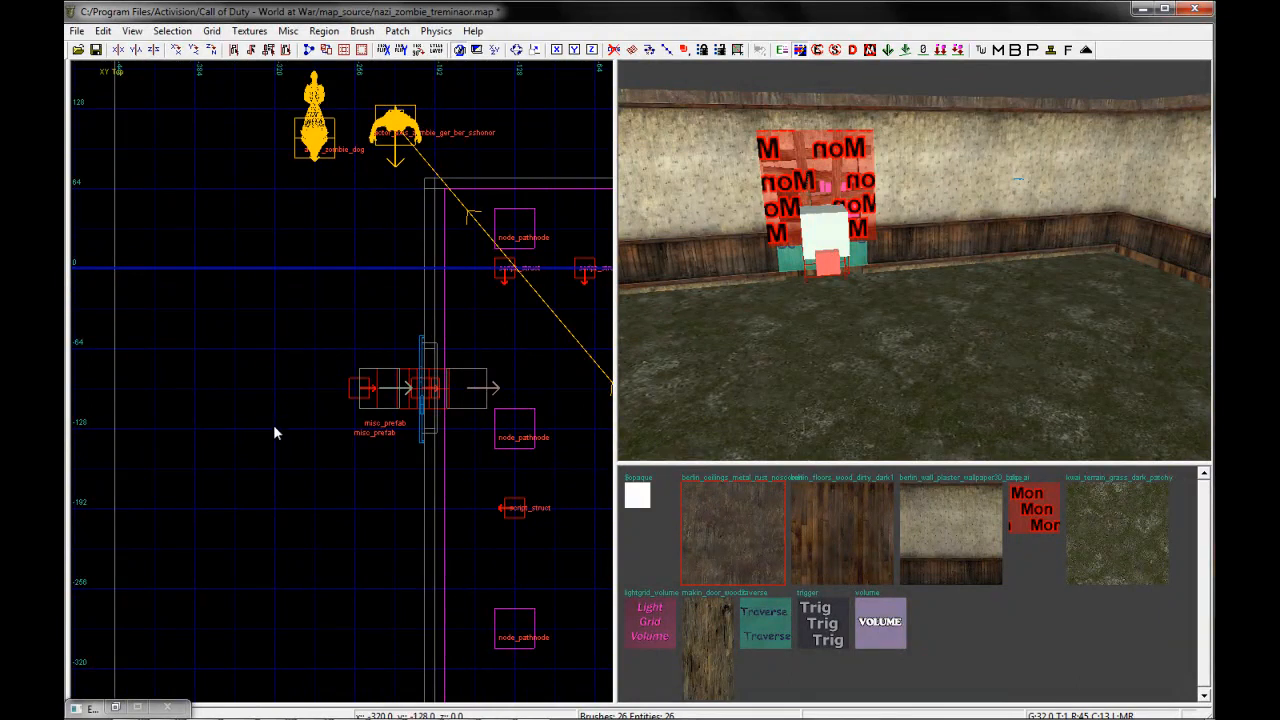
mouse_move(258, 353)
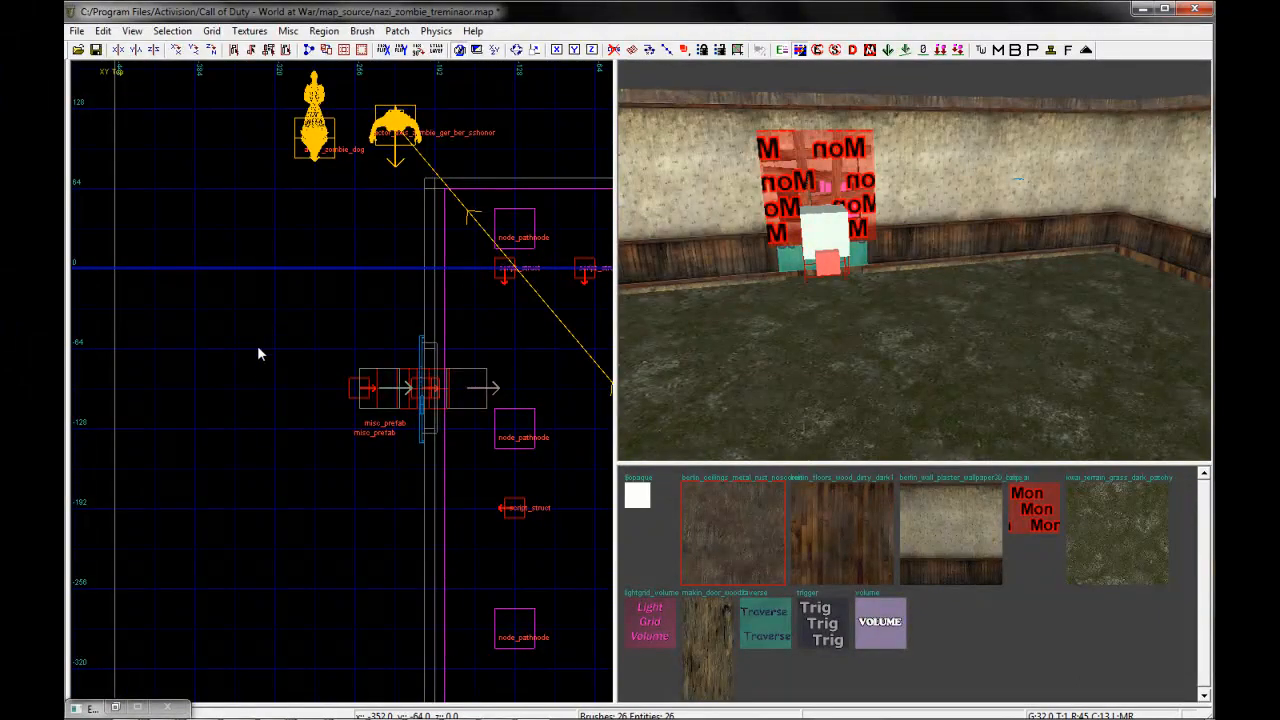
mouse_move(294, 381)
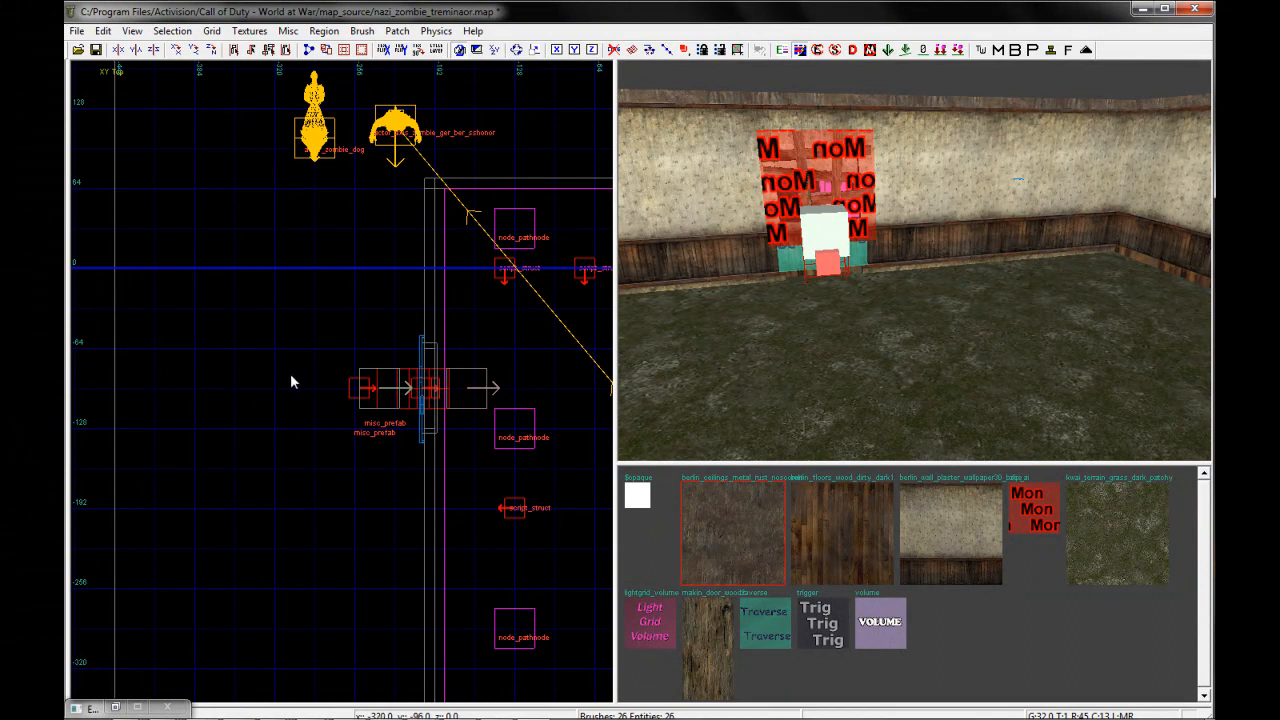
mouse_move(332, 378)
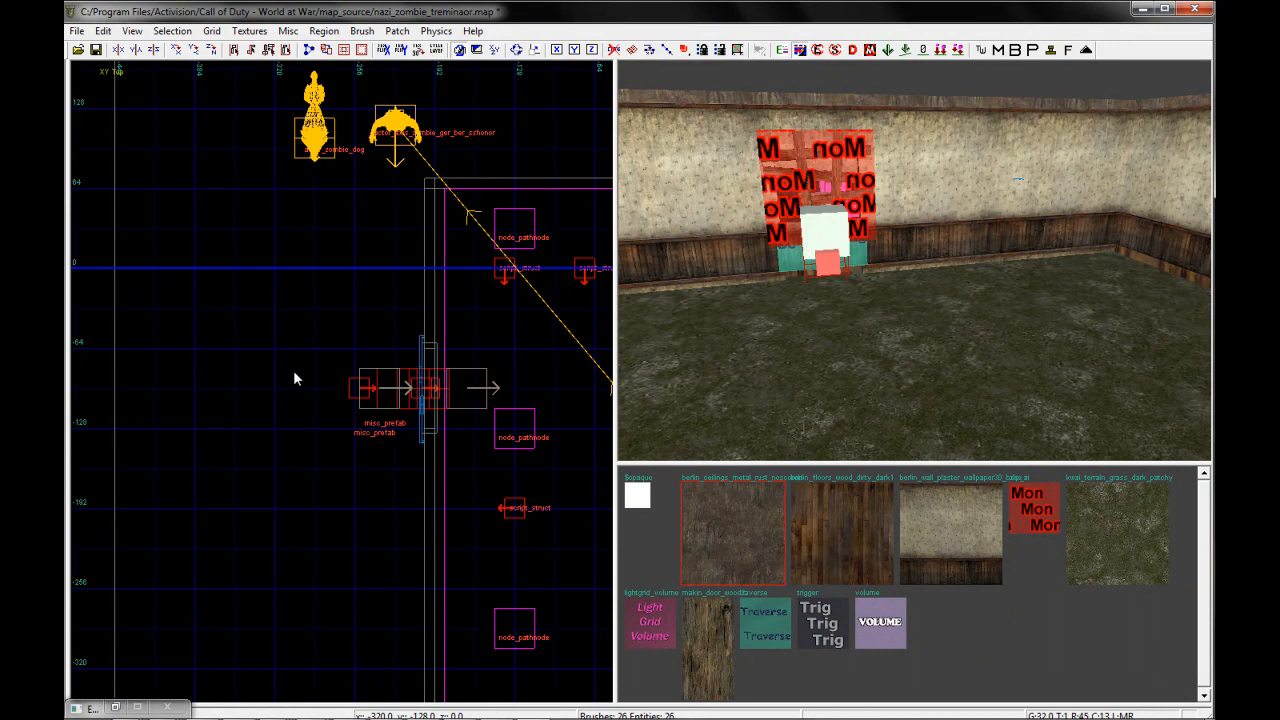
mouse_move(335, 373)
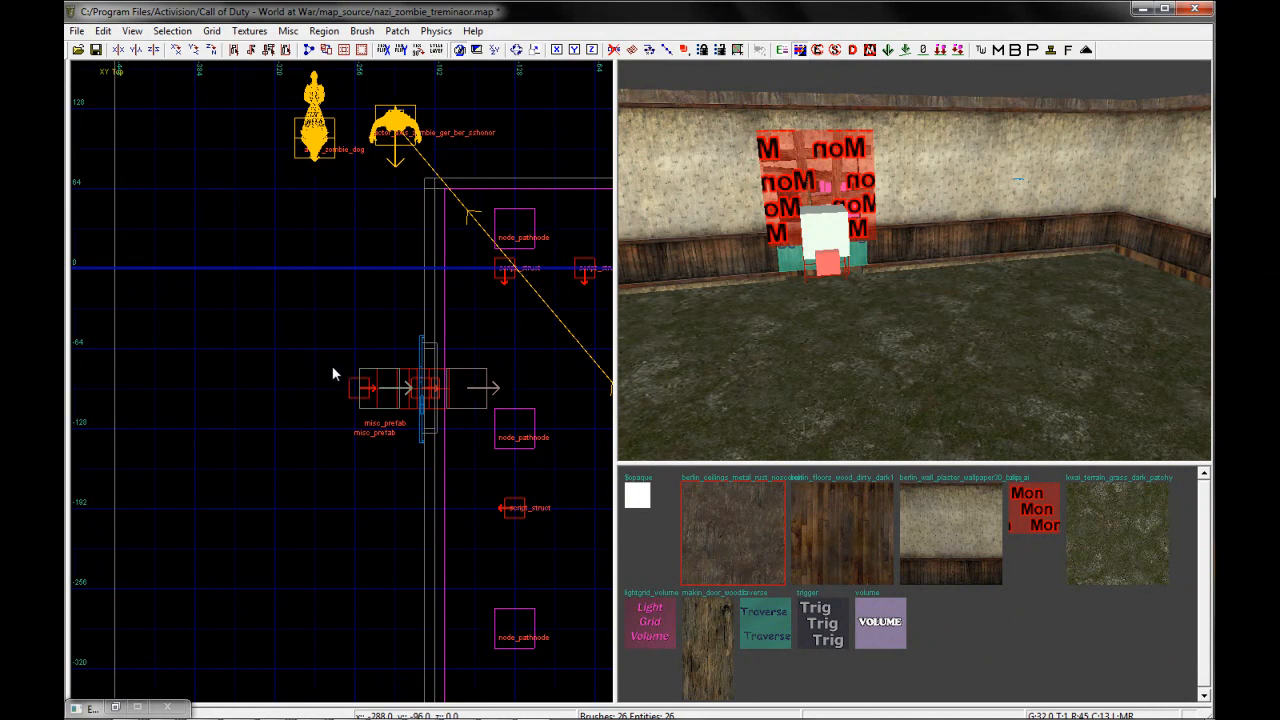
Add another path node on the house floor from the top-view context menu
right_click(335, 373)
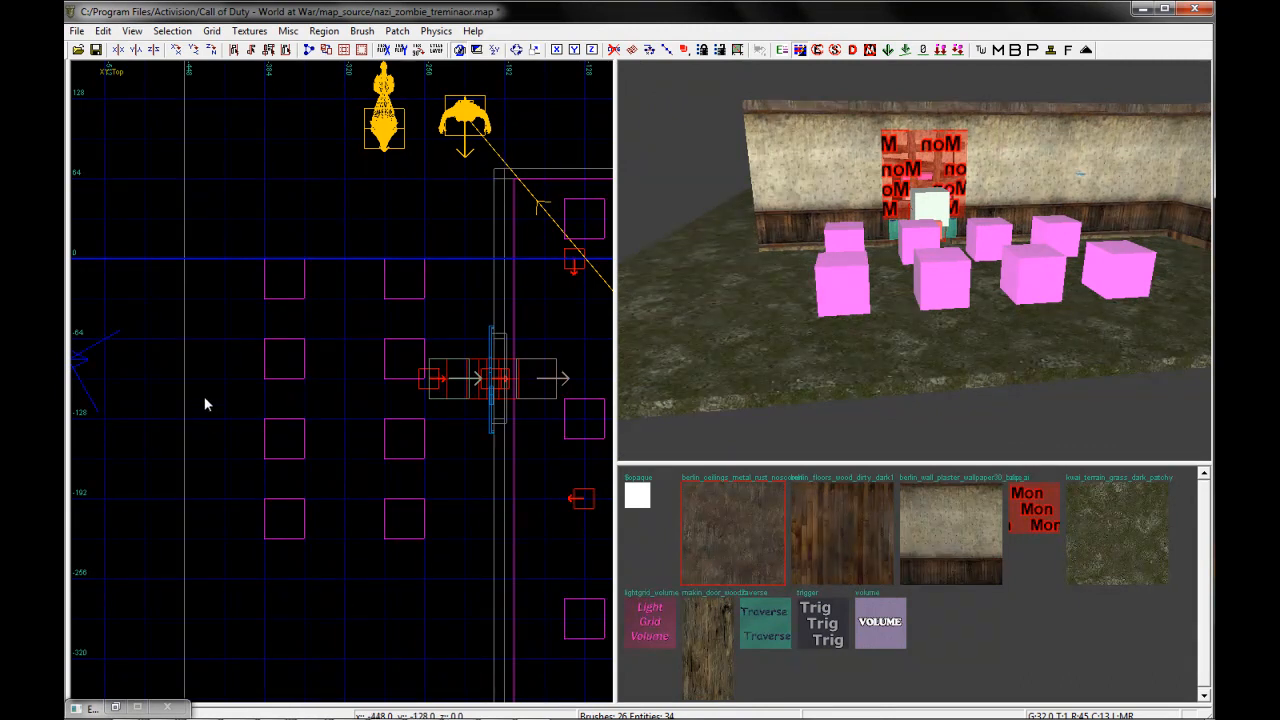
right_click(205, 404)
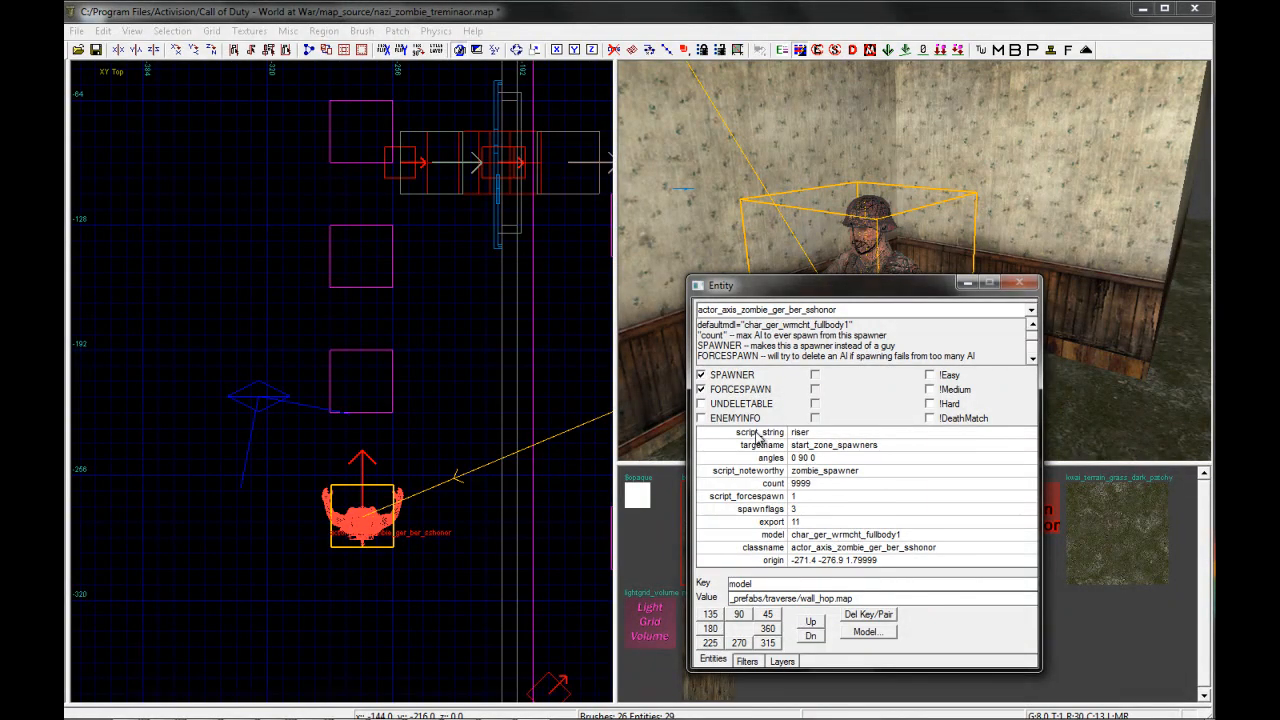
Delete the spawner's script_string 'riser' key/pair in the Entity window
left_click(760, 431)
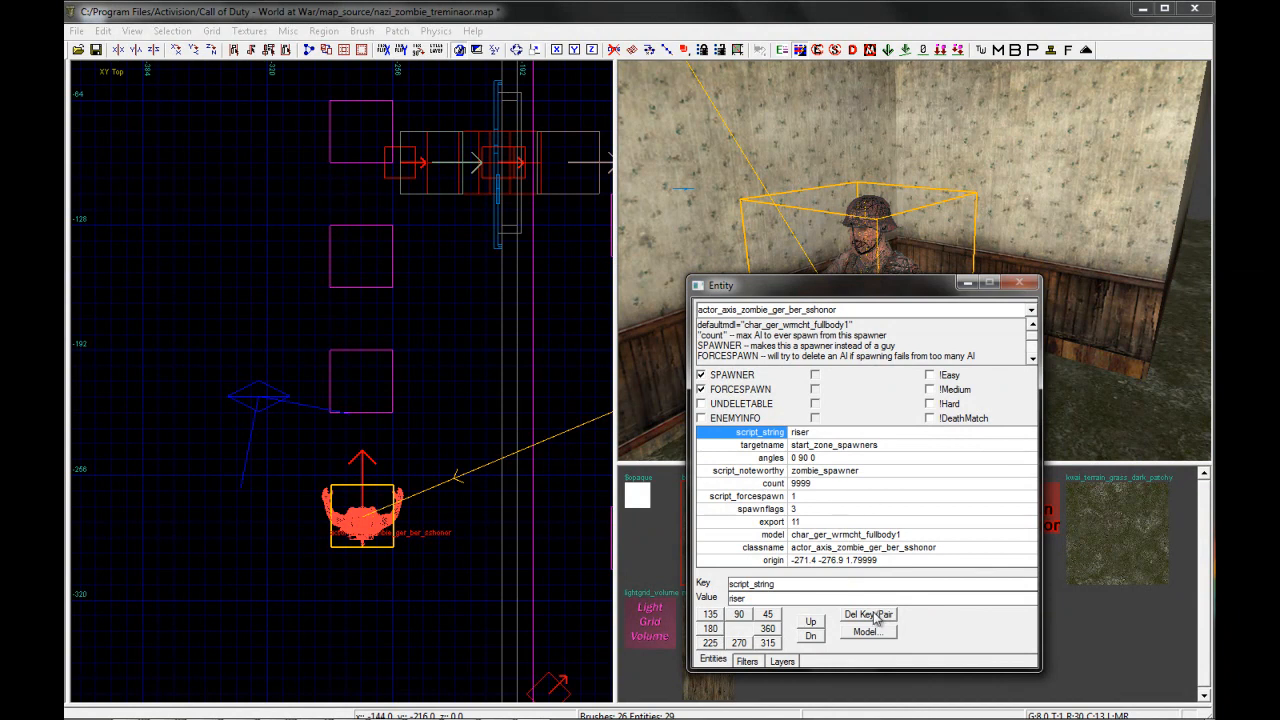
left_click(868, 614)
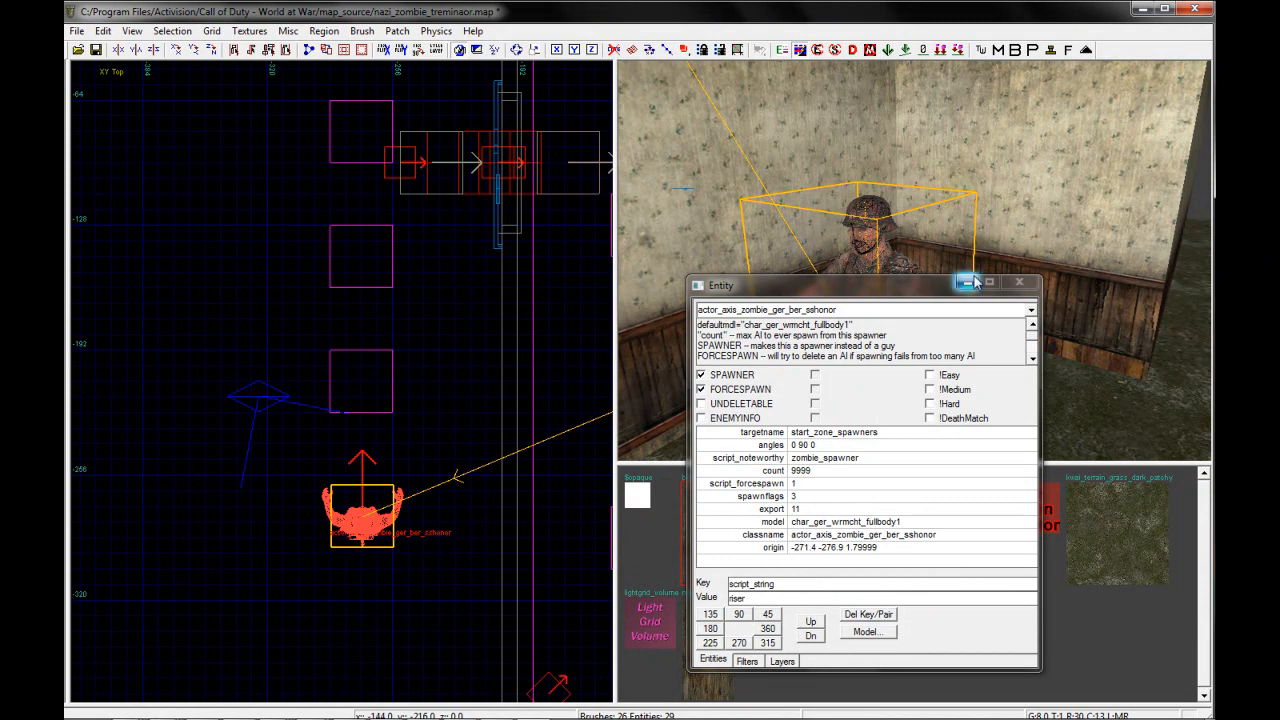
left_click(1020, 282)
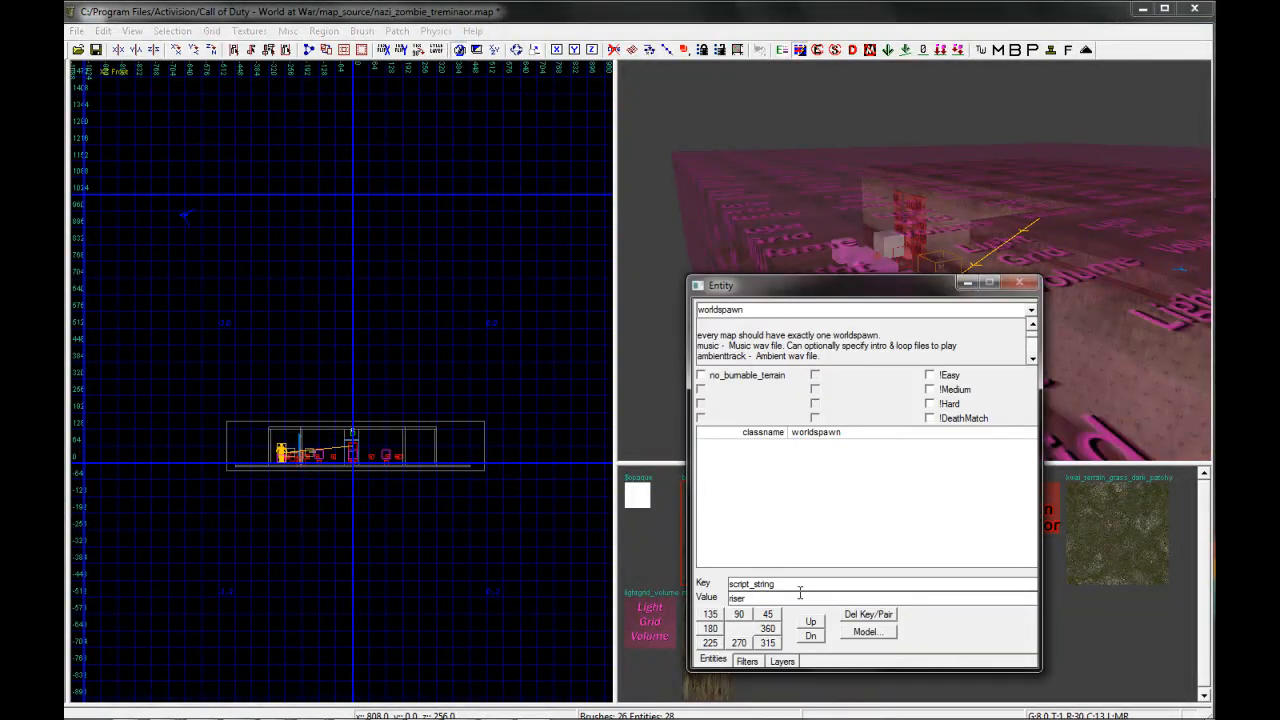
mouse_move(924, 170)
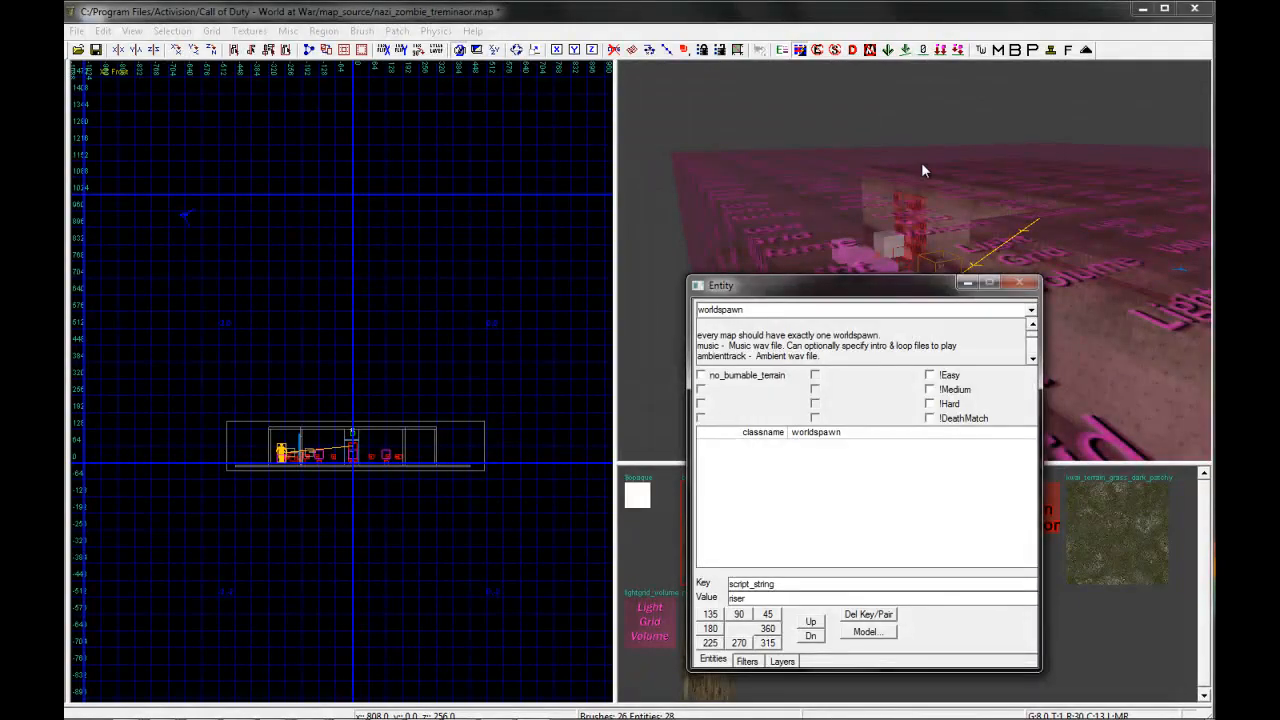
Replace the worldspawn key text with skybox_model, then save the map
double_click(750, 583)
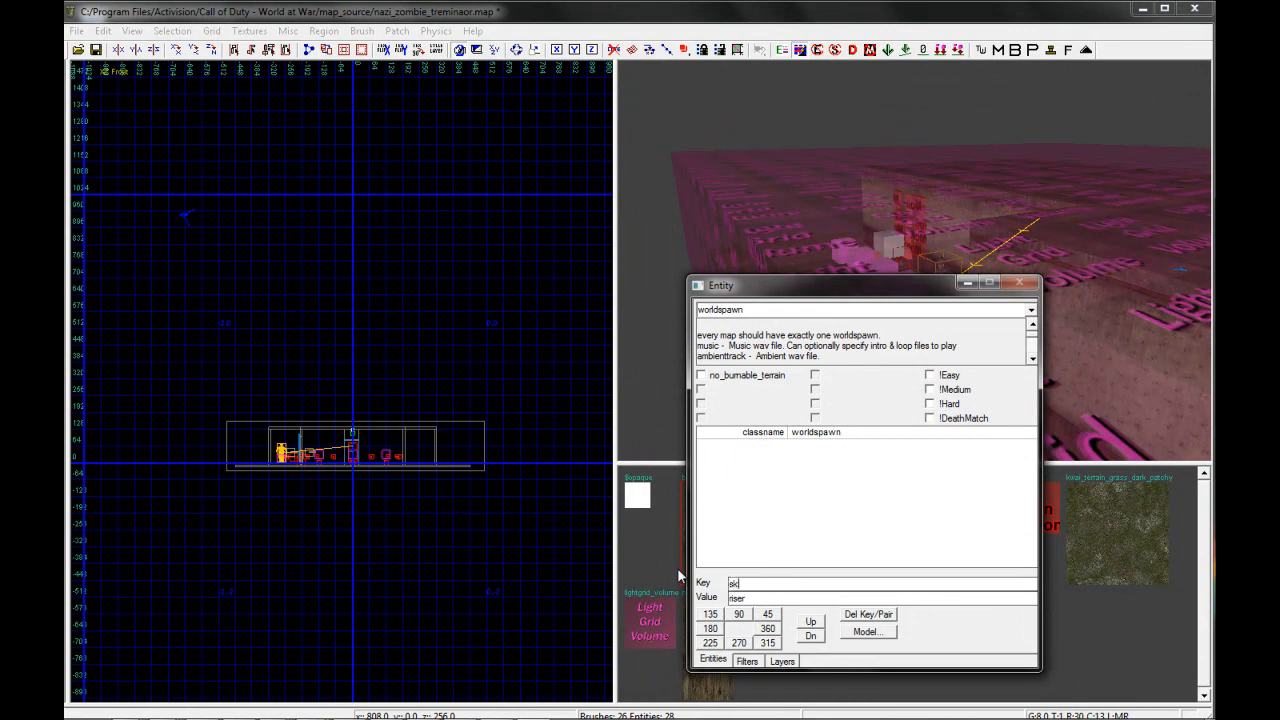
type("skybox_mod")
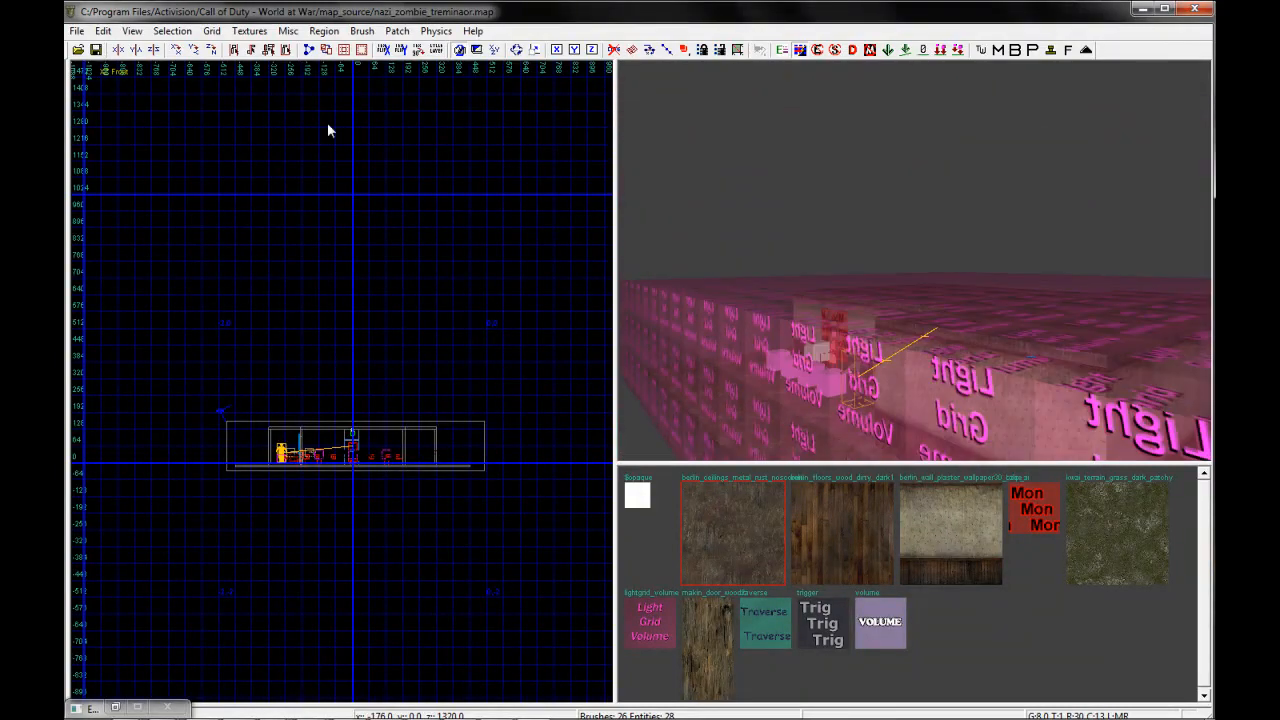
left_click(77, 31)
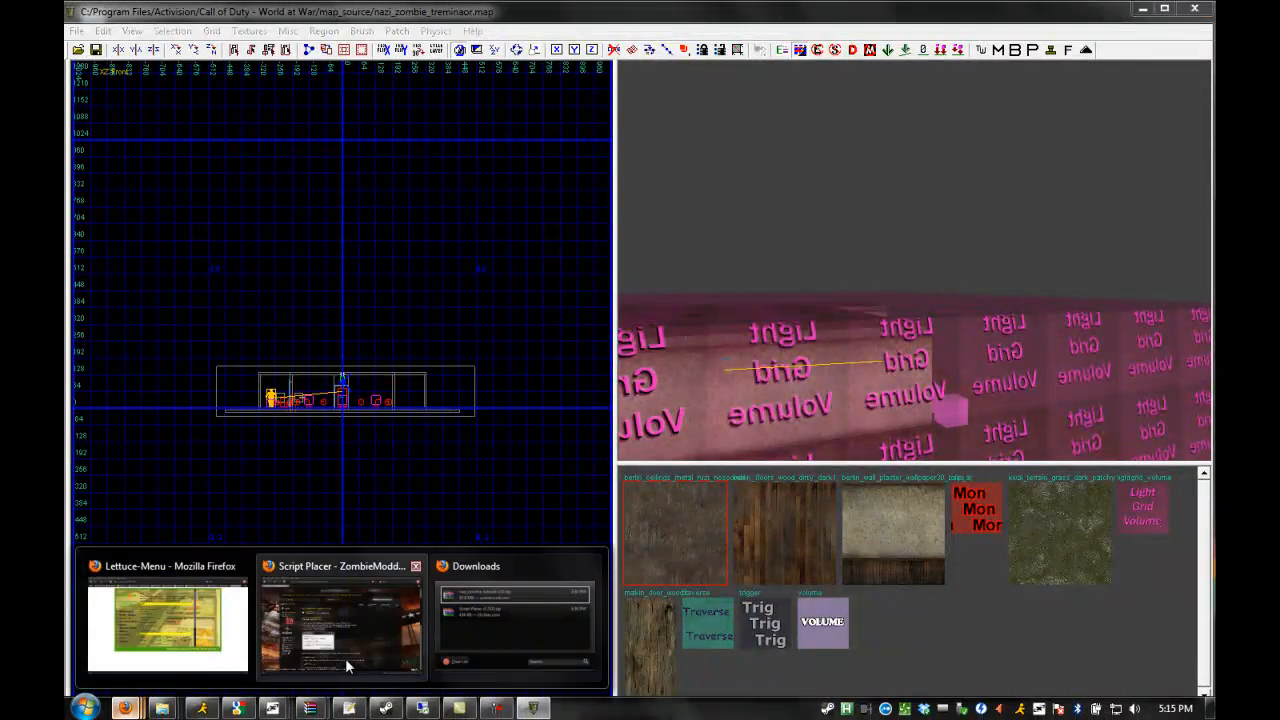
Open the Call of Duty 5: Skybox wiki page in Firefox and scroll through it
left_click(340, 620)
type("skyb")
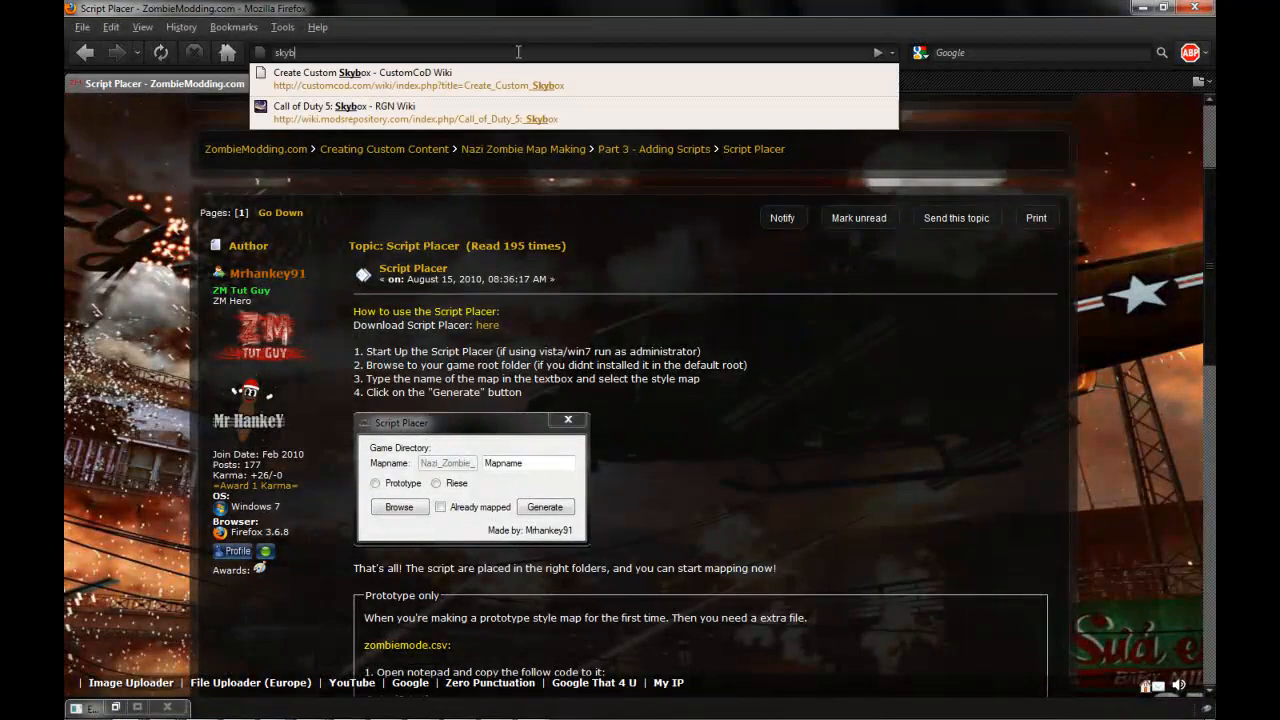
left_click(350, 106)
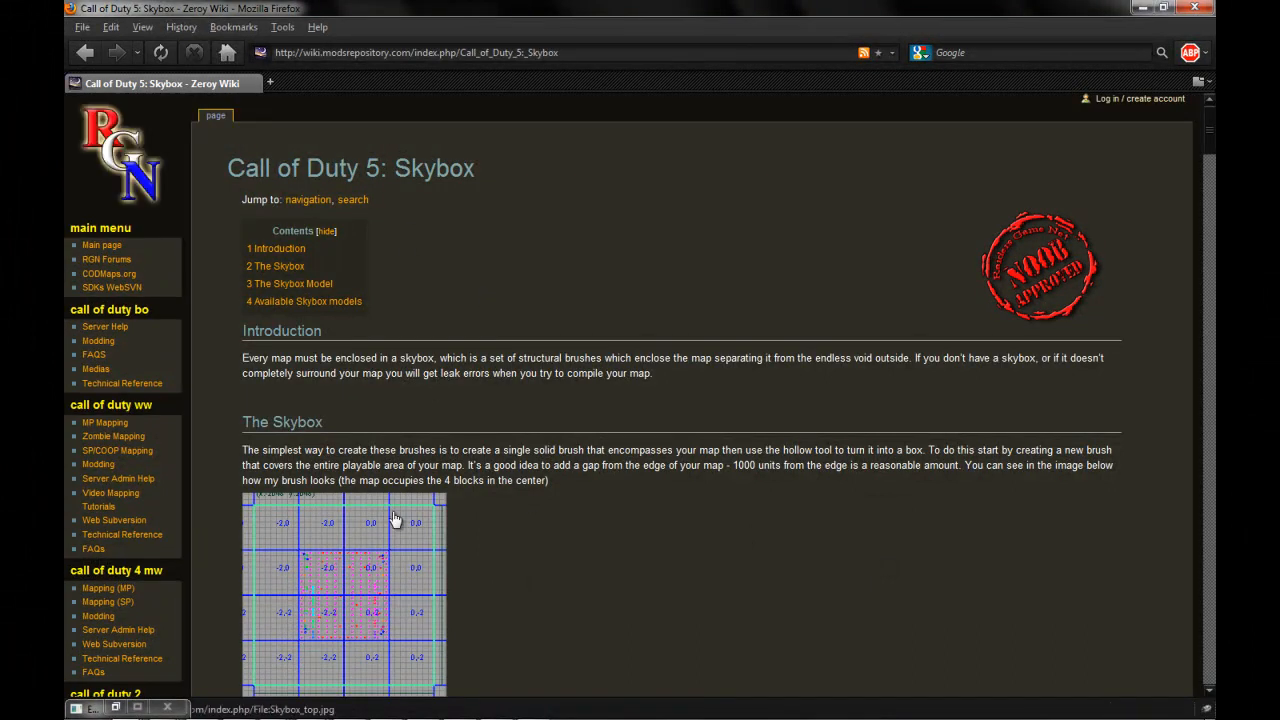
scroll("down", 3)
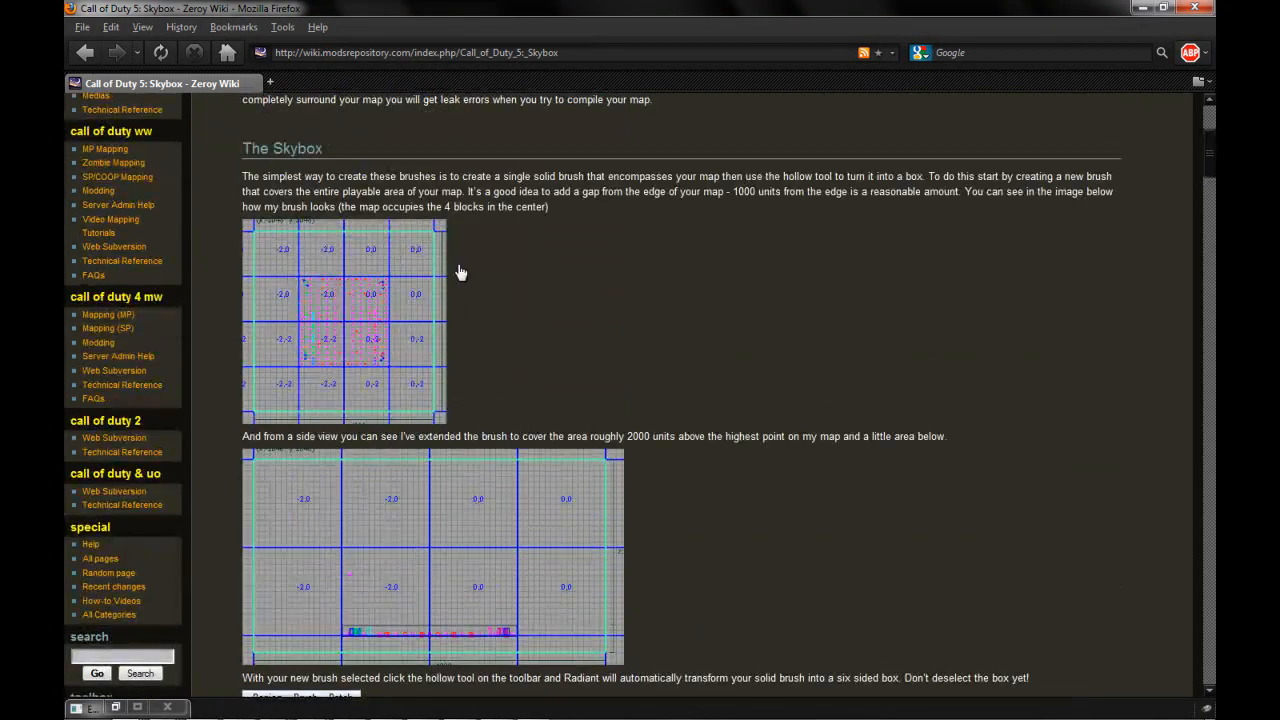
scroll("down", 3)
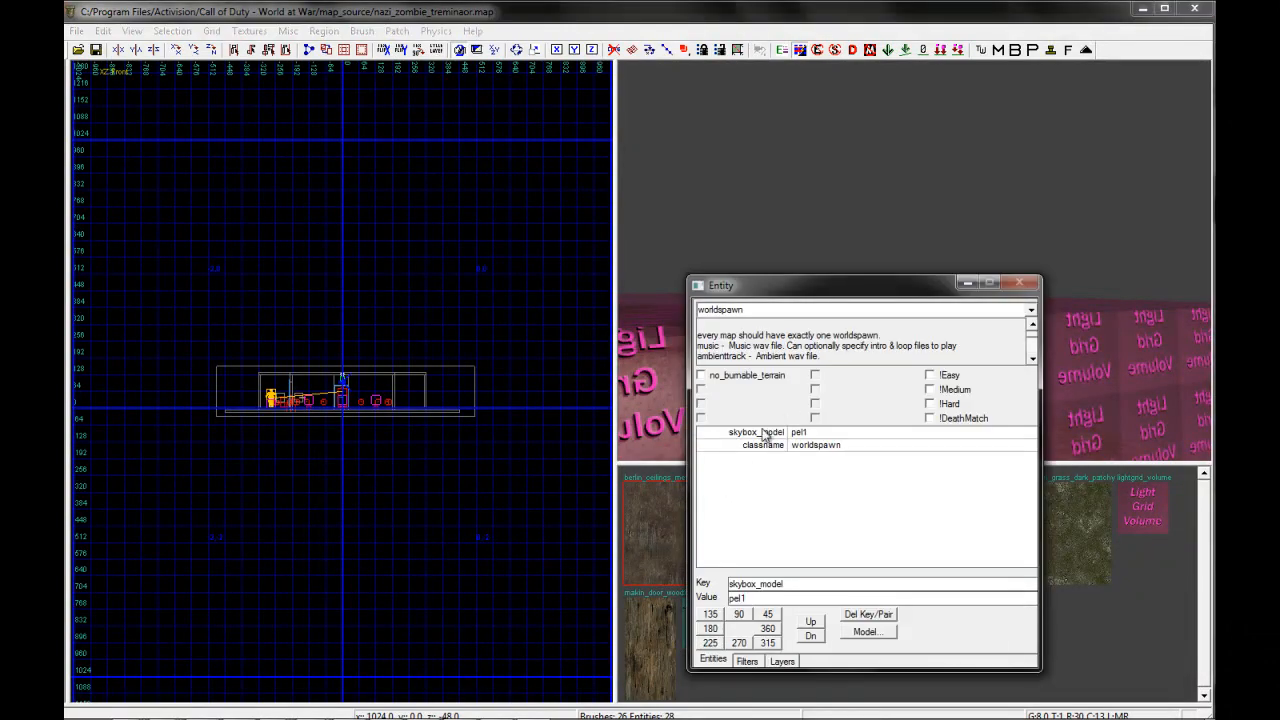
Change the worldspawn key to skyboxmodel with value skybox_pel1 and close properties
left_click(755, 432)
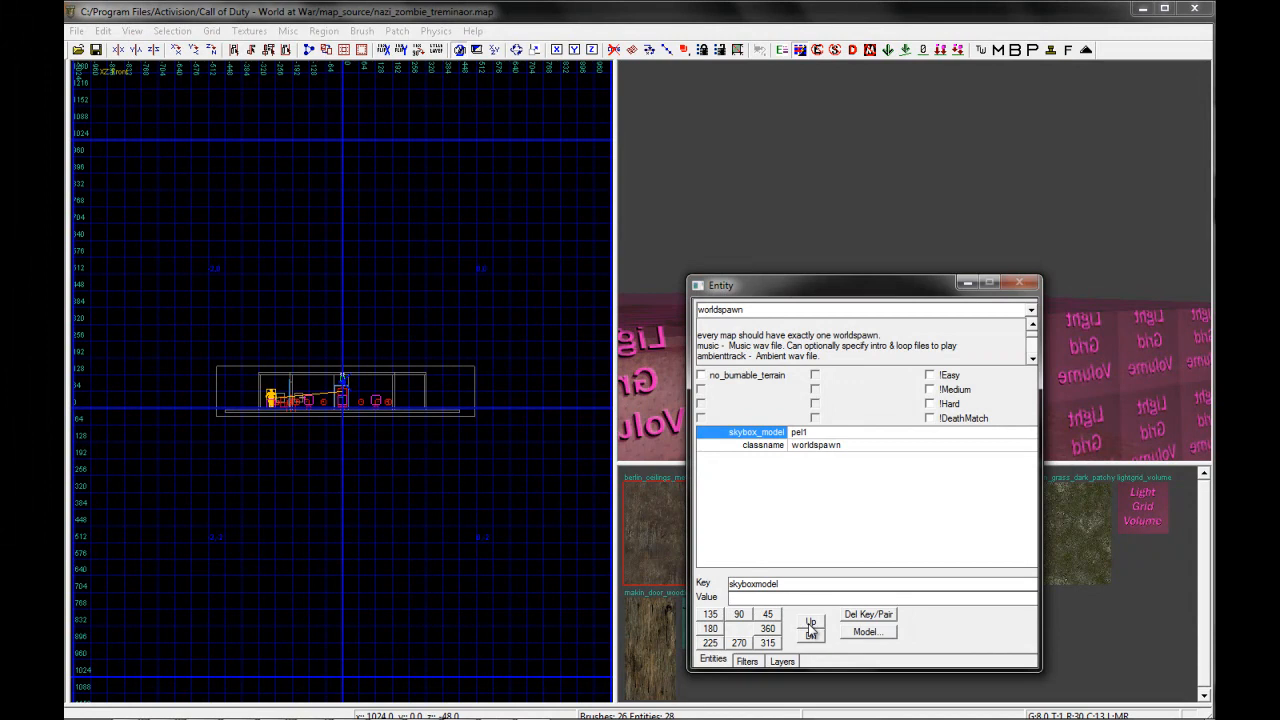
type("skybox_pel1")
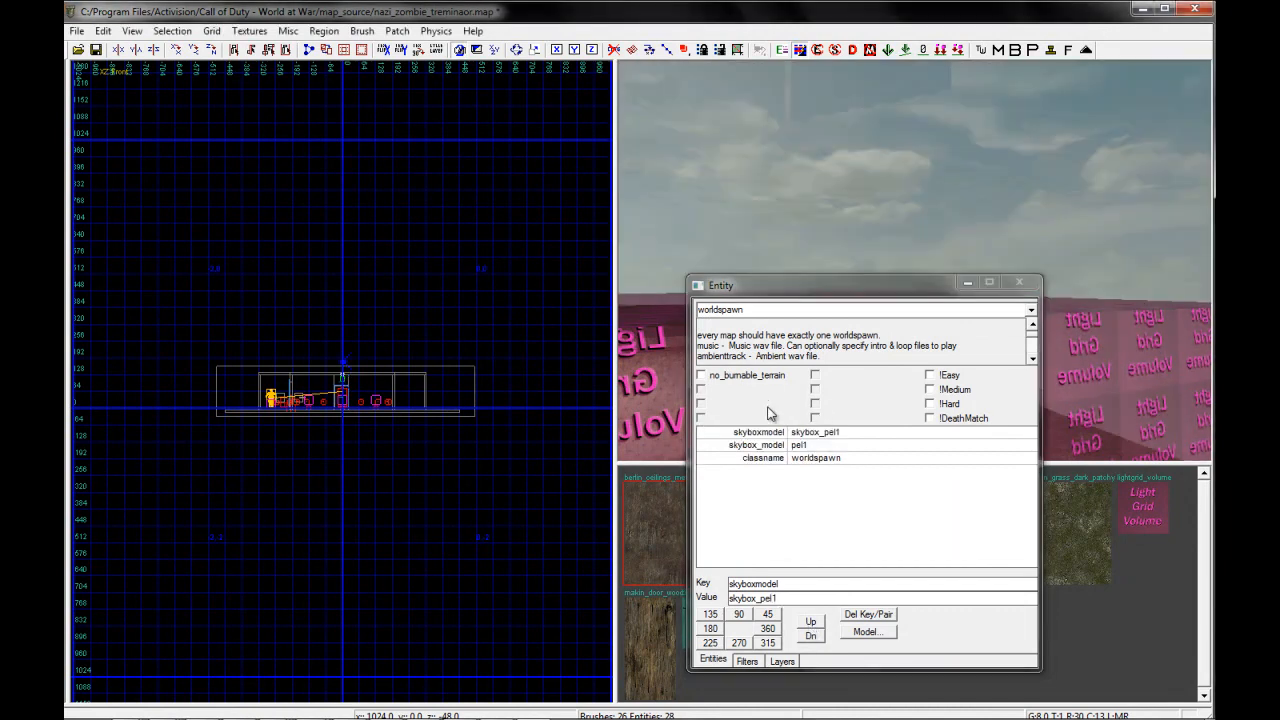
left_click(758, 444)
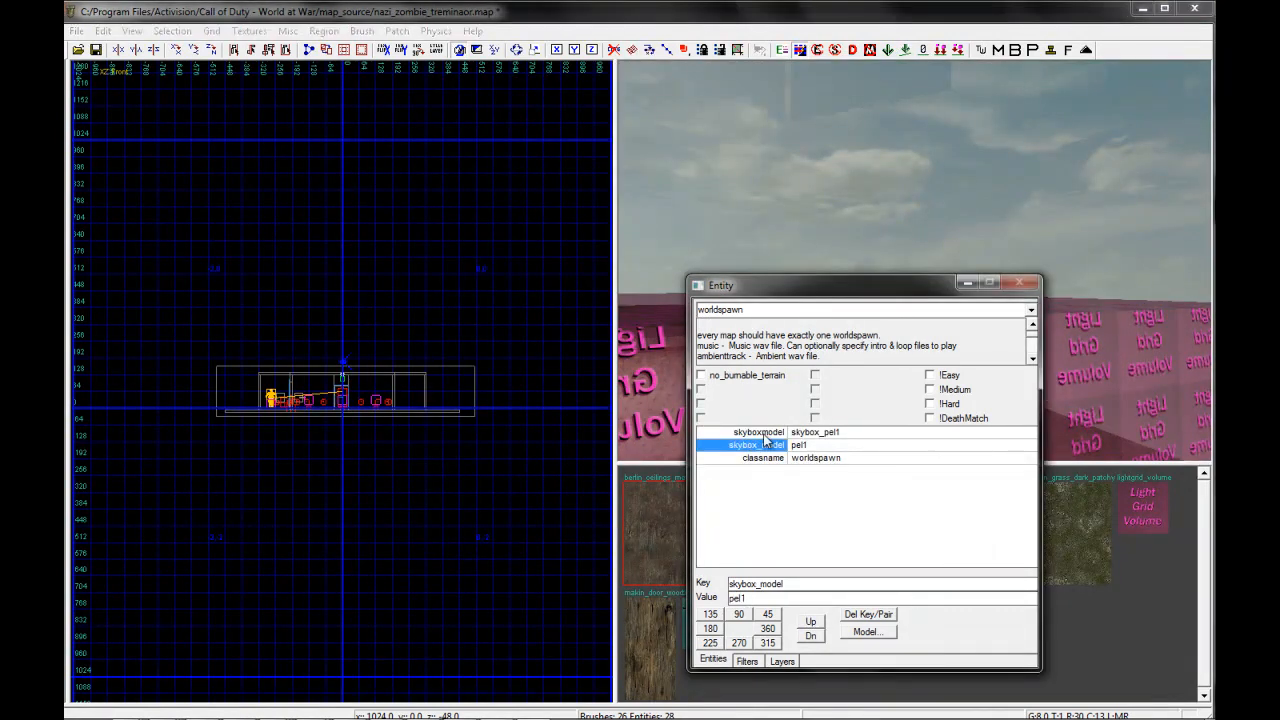
left_click(1031, 283)
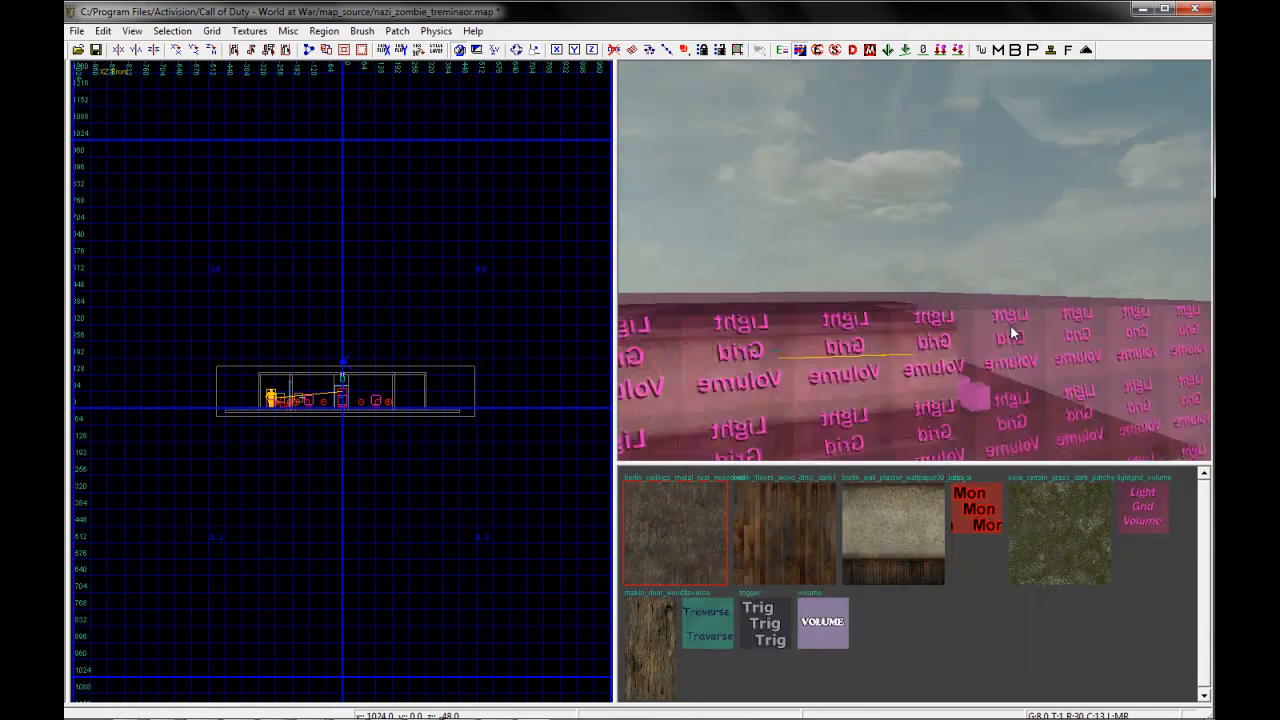